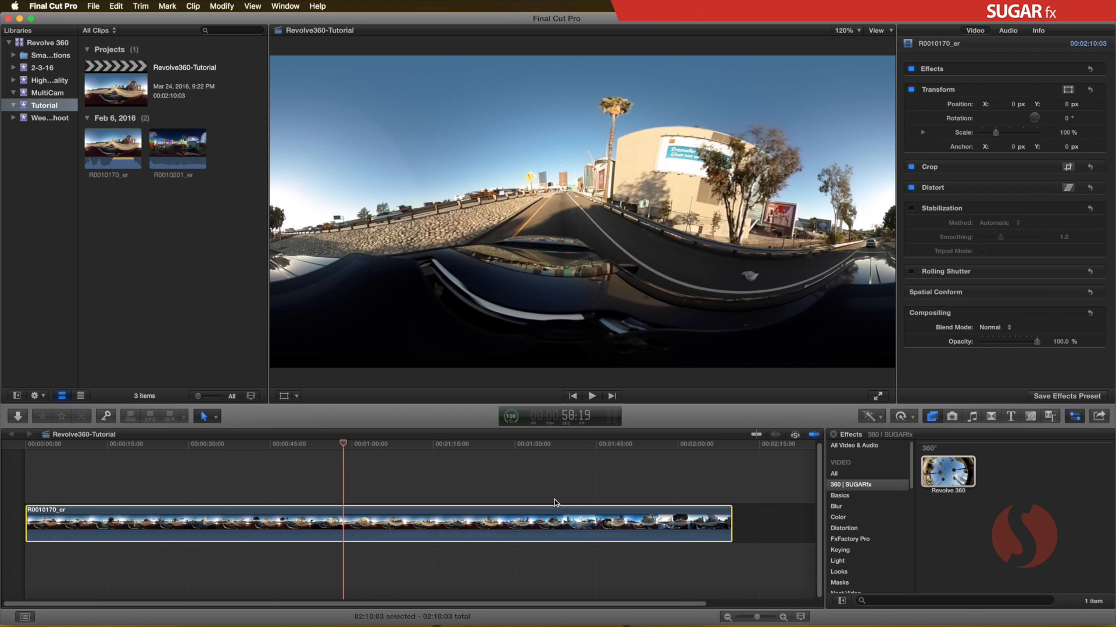
mouse_move(421, 467)
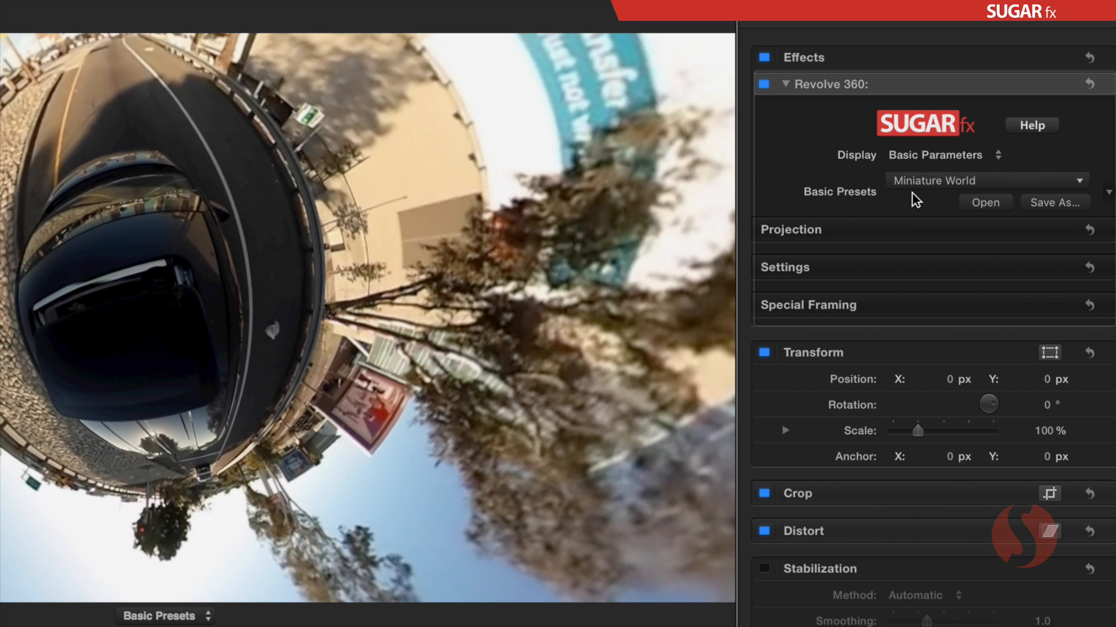
mouse_move(872, 207)
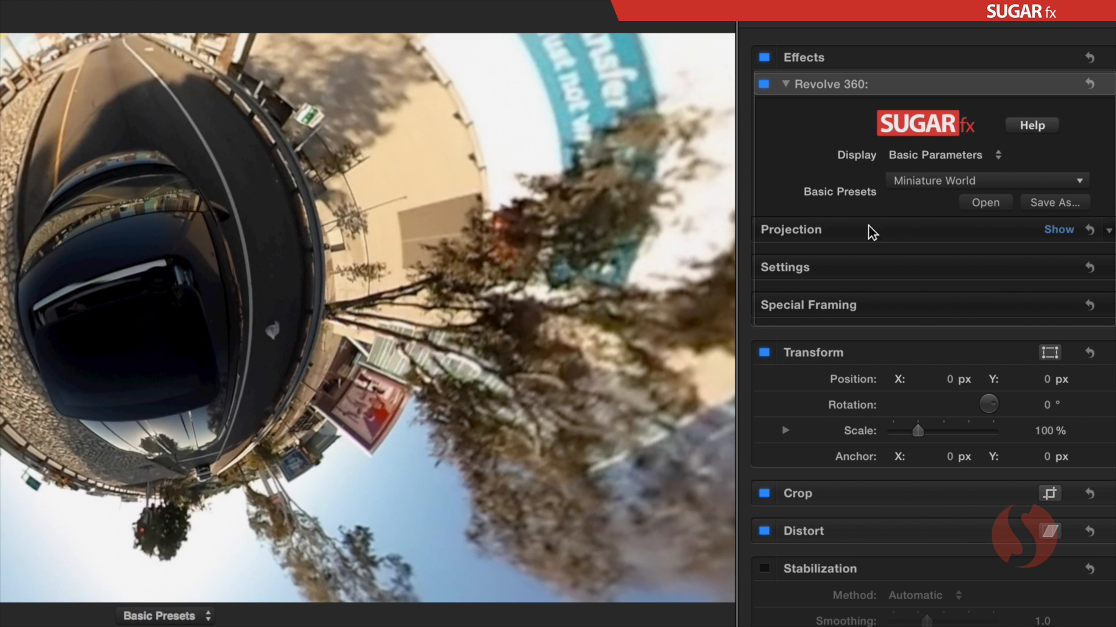
Expand and collapse the Revolve 360 Projection settings for the Miniature World clip.
left_click(1058, 229)
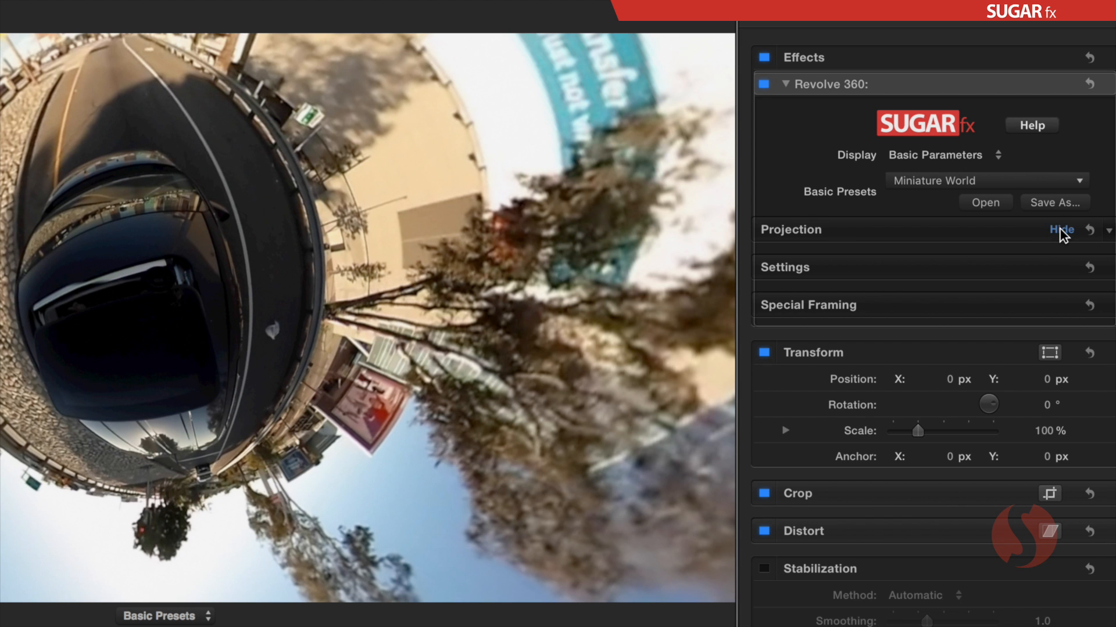
left_click(1061, 229)
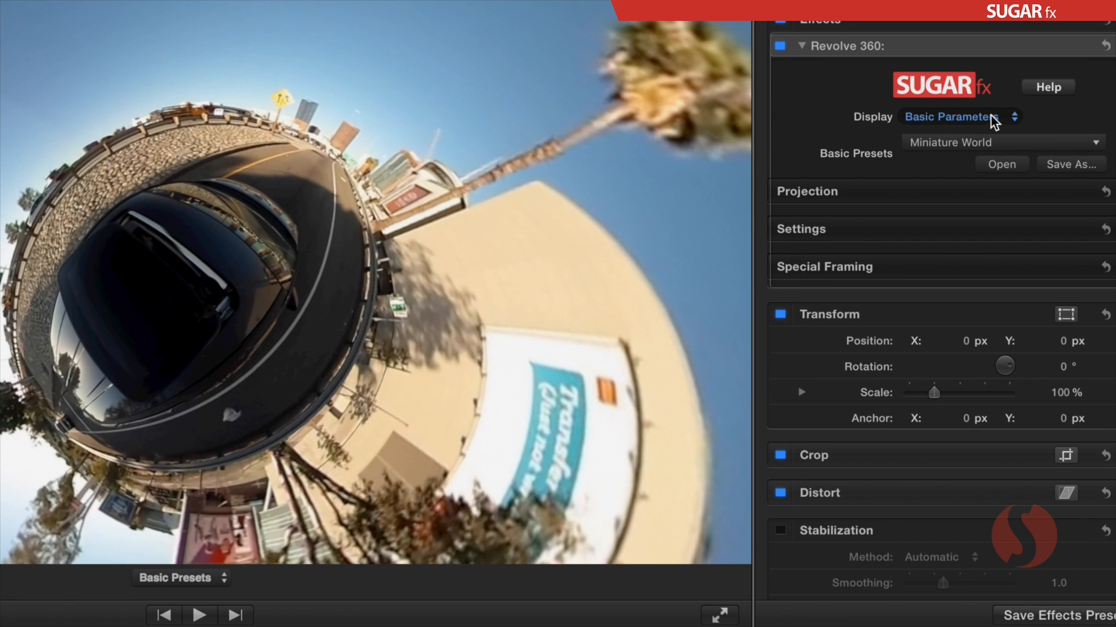
mouse_move(920, 229)
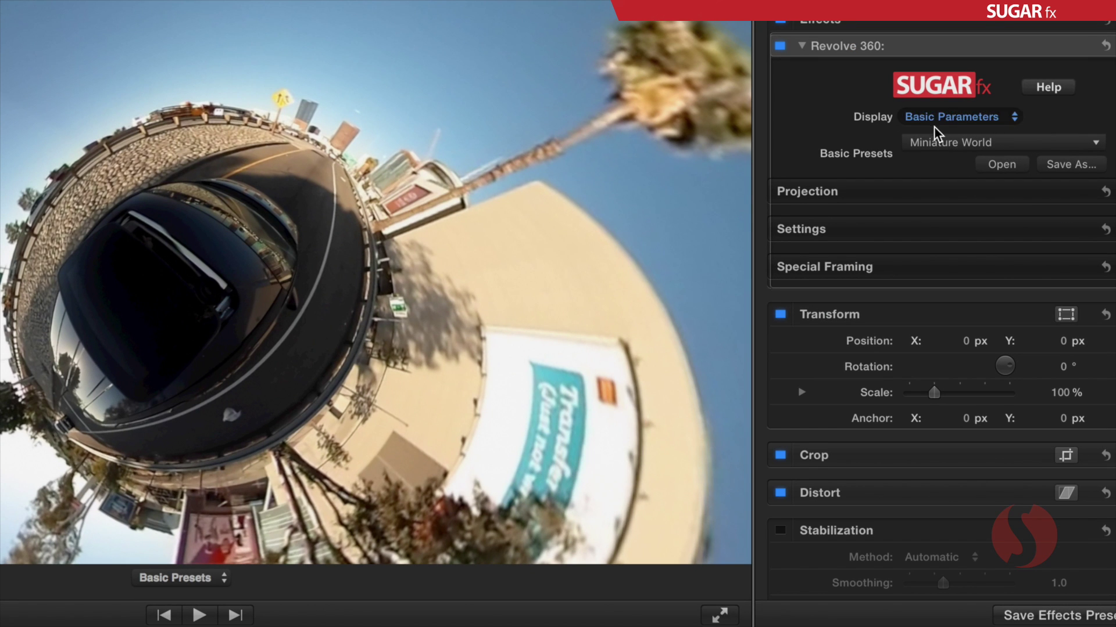
mouse_move(970, 137)
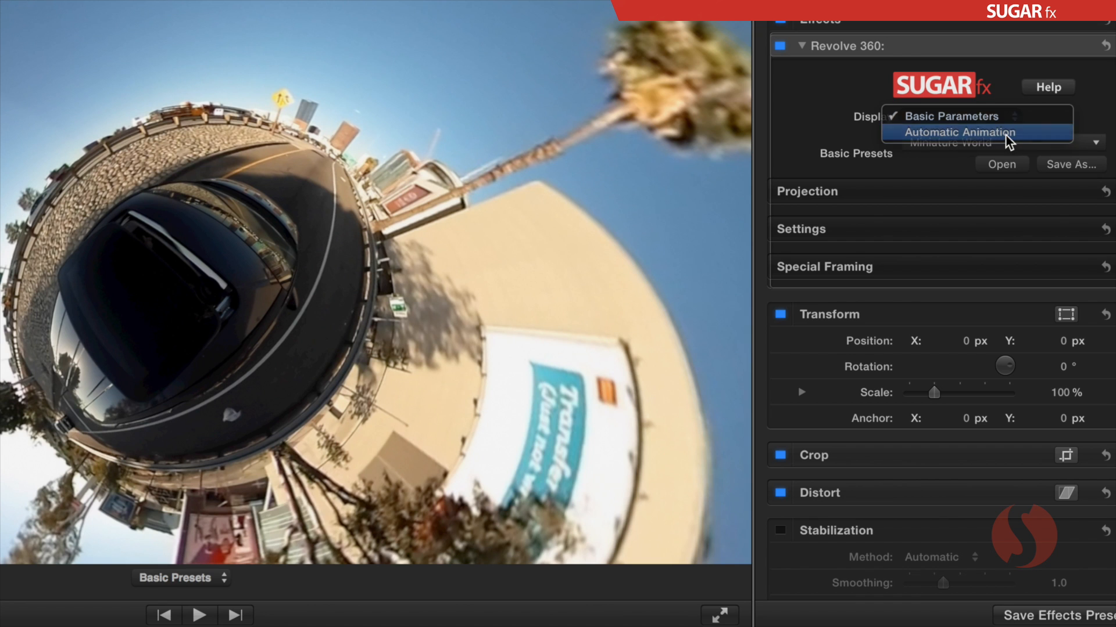
Set Display to Automatic Animation, browse Animation Presets, and toggle Projection and Special Framing.
left_click(960, 132)
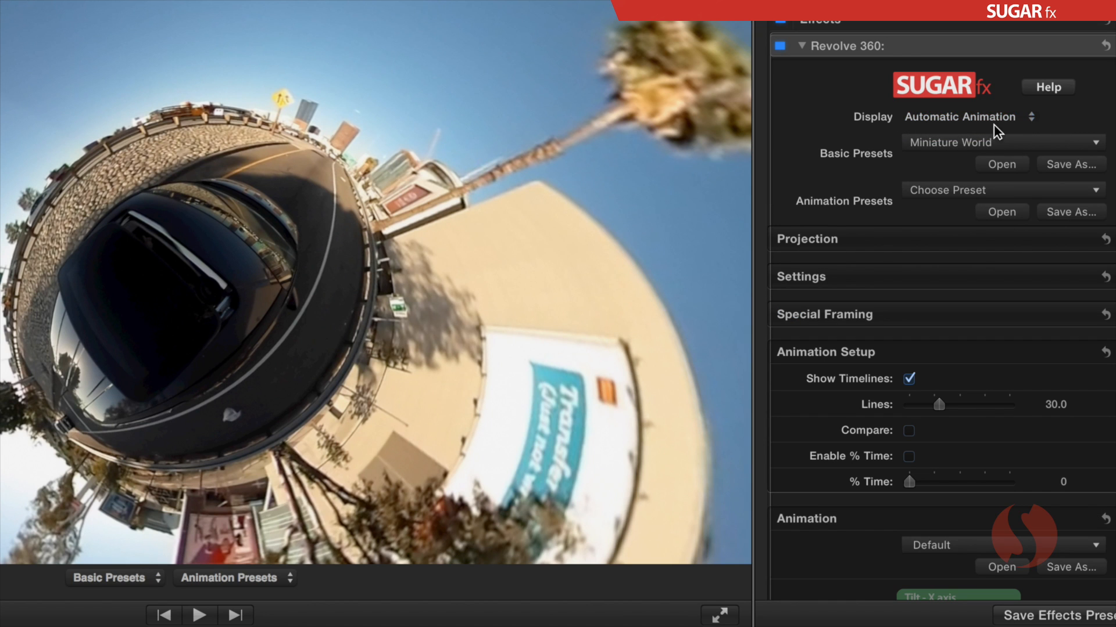
mouse_move(937, 181)
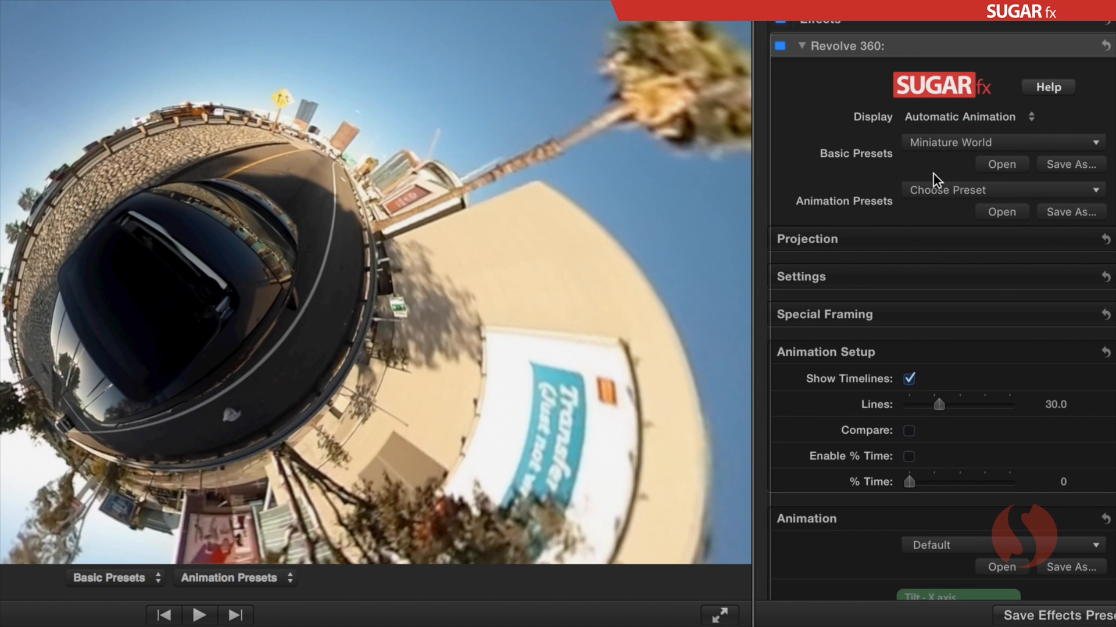
left_click(1004, 190)
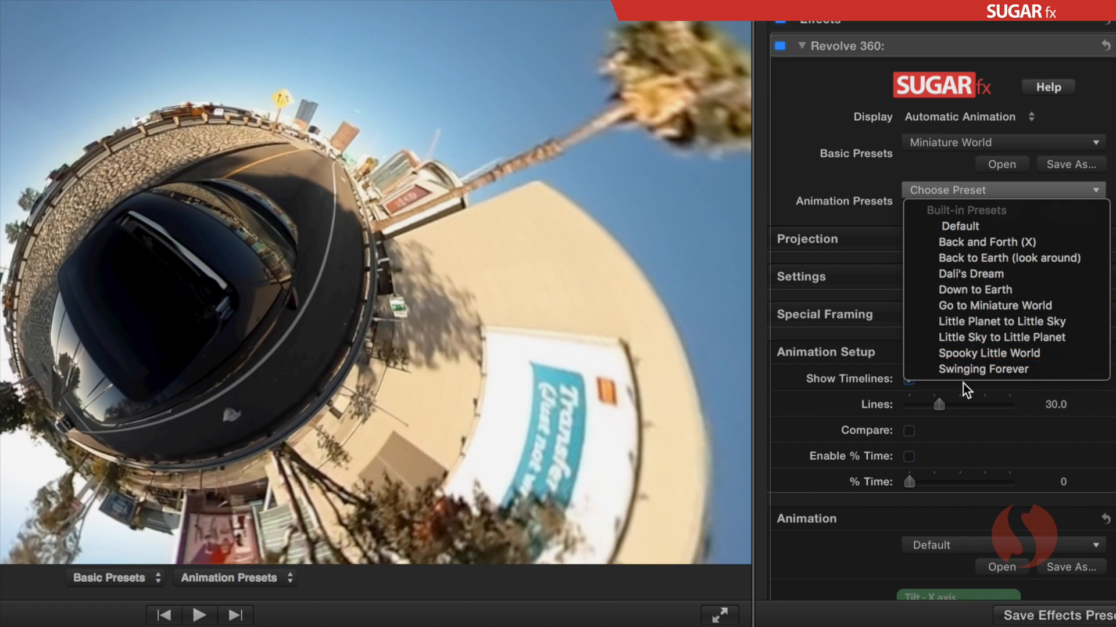
mouse_move(884, 201)
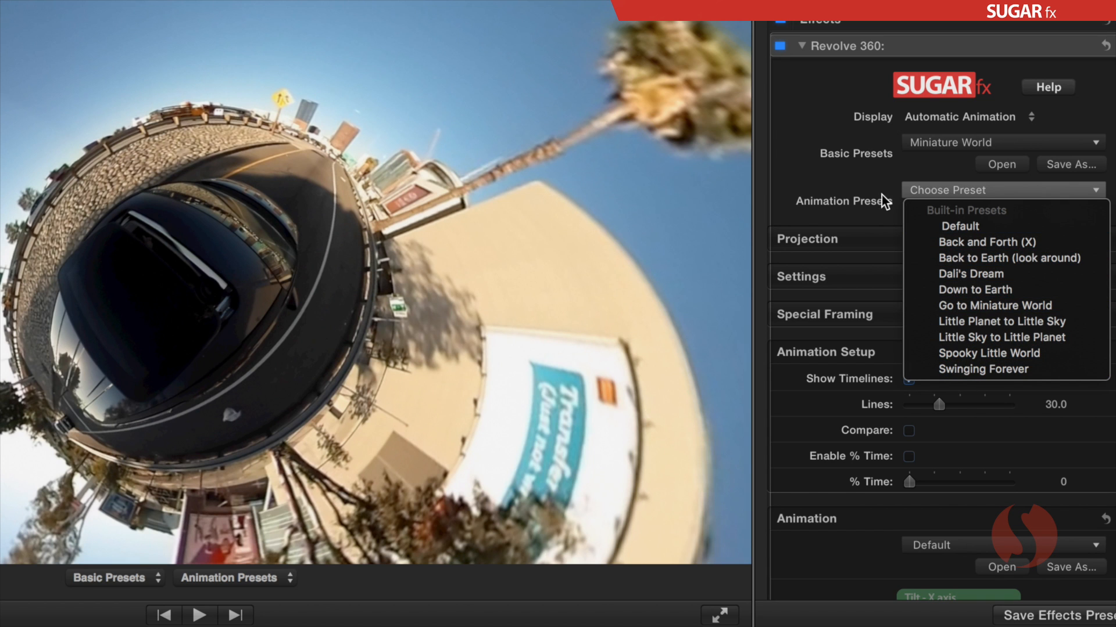
mouse_move(970, 274)
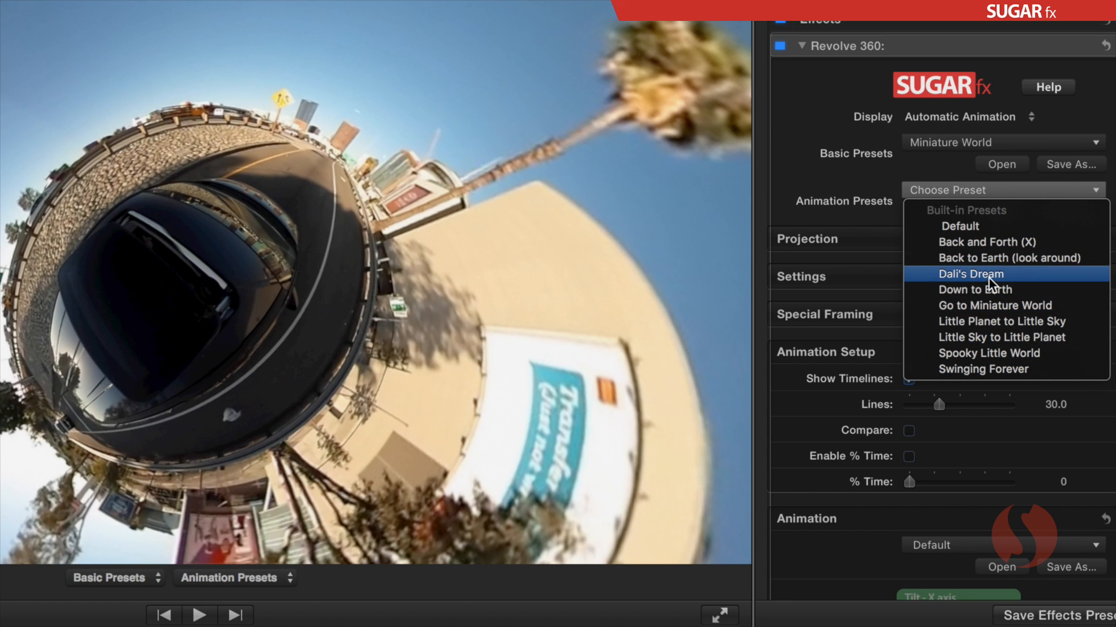
mouse_move(854, 206)
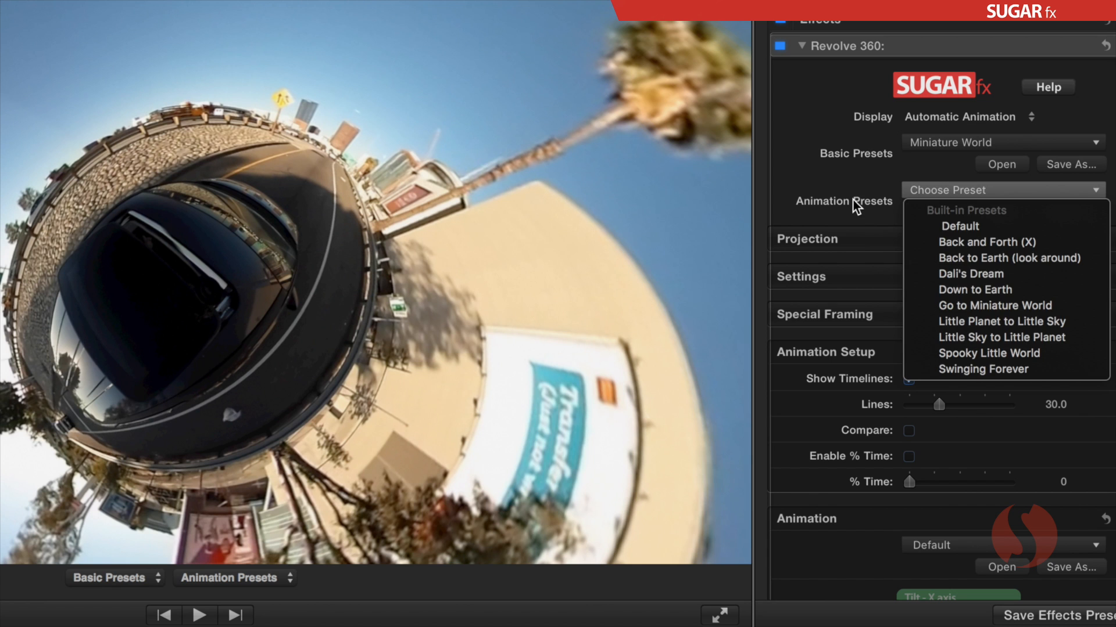
left_click(807, 238)
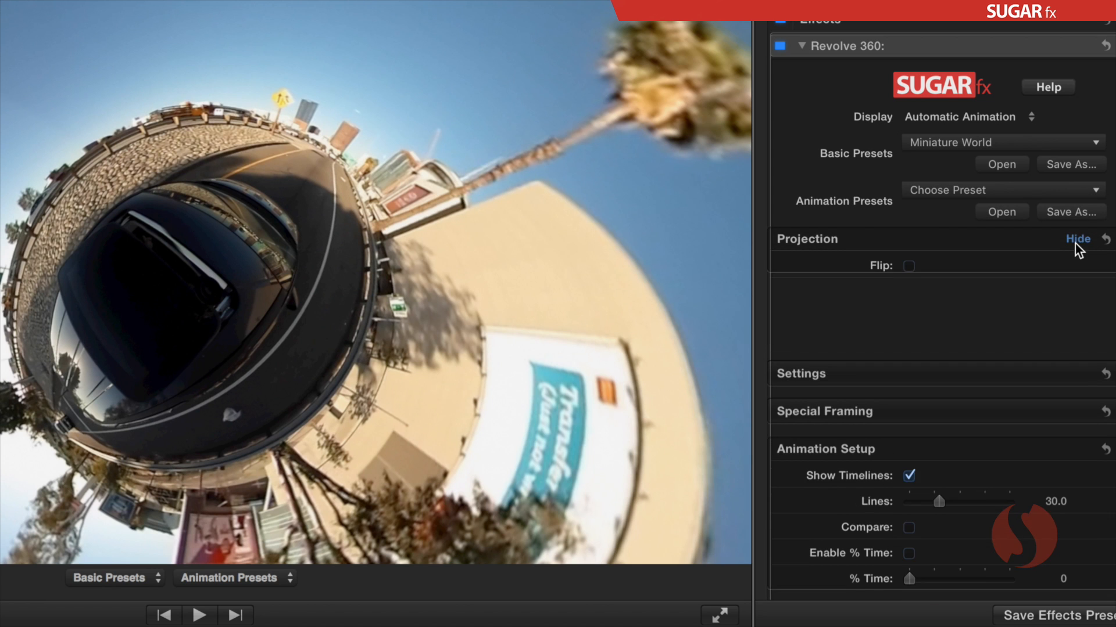
left_click(1077, 238)
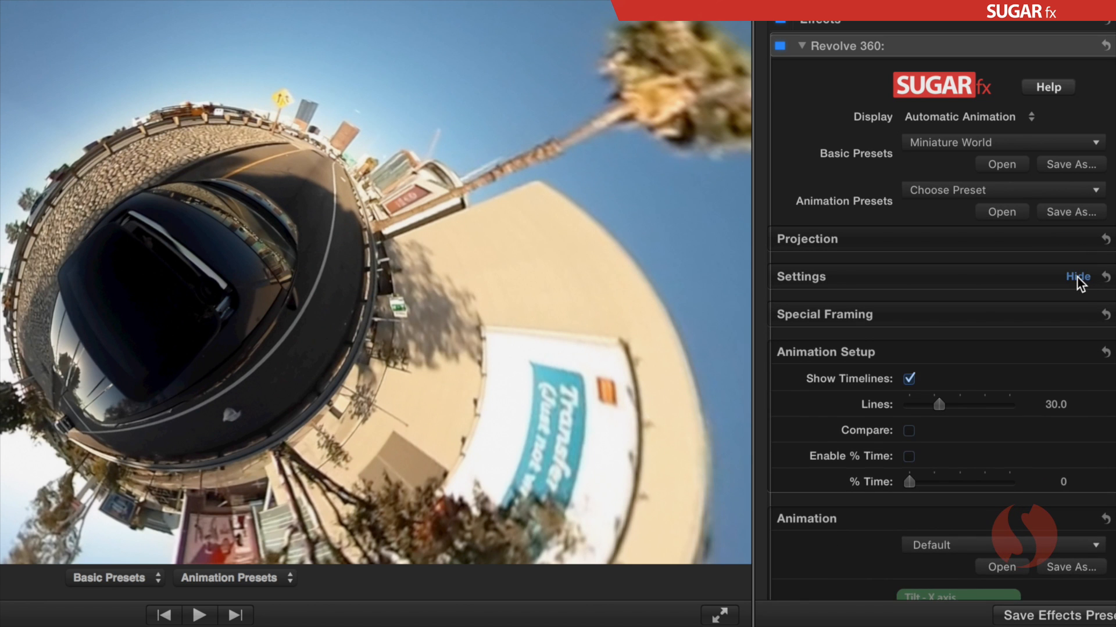
left_click(1077, 276)
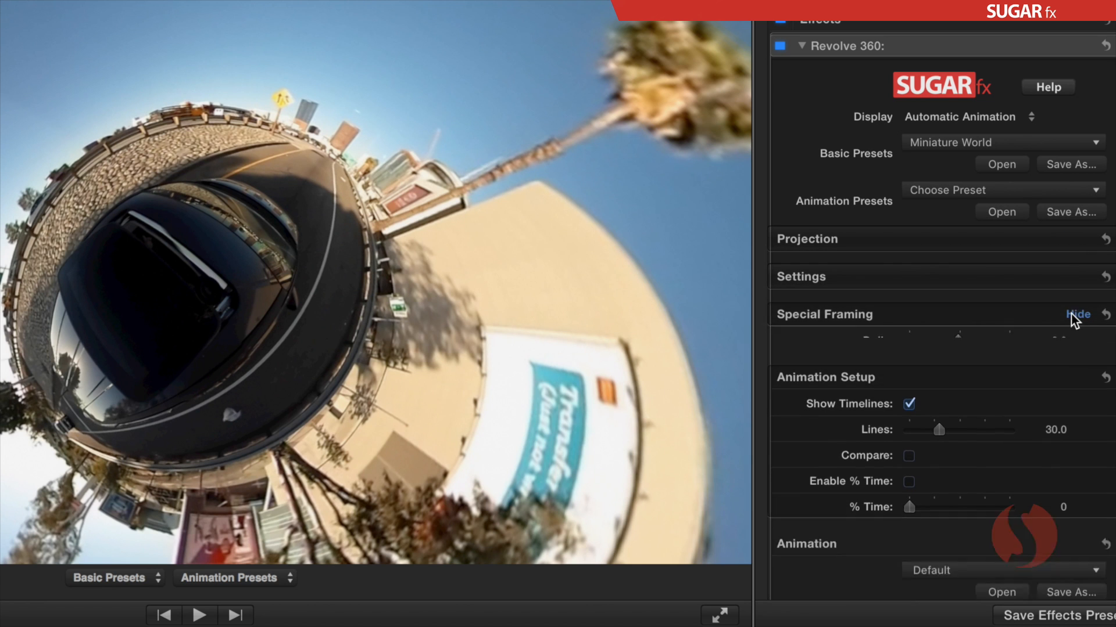
left_click(1078, 313)
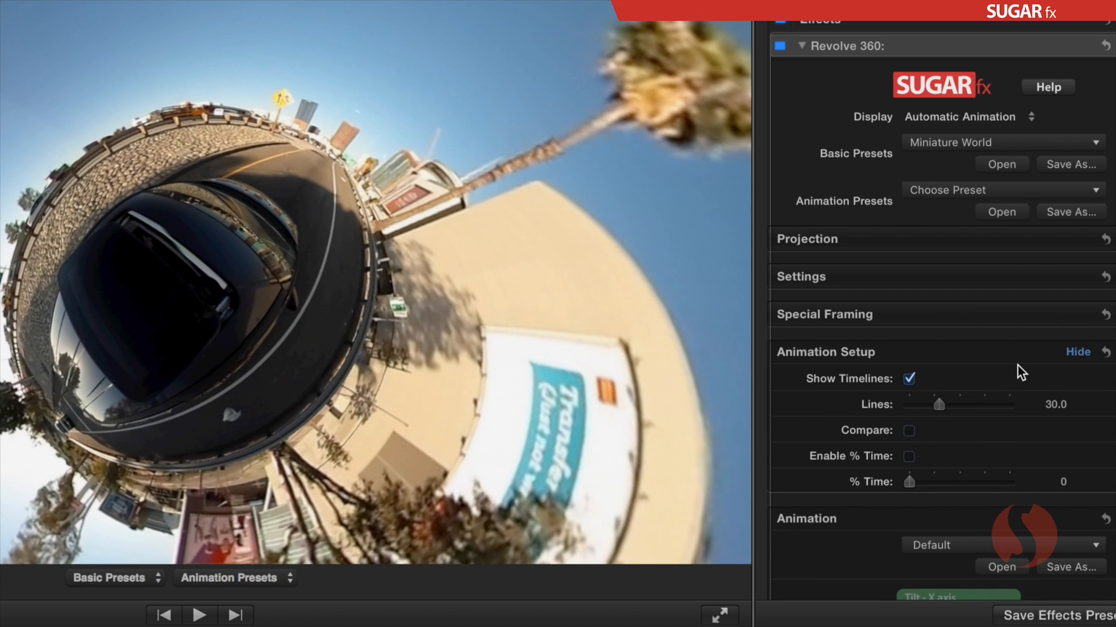
mouse_move(893, 482)
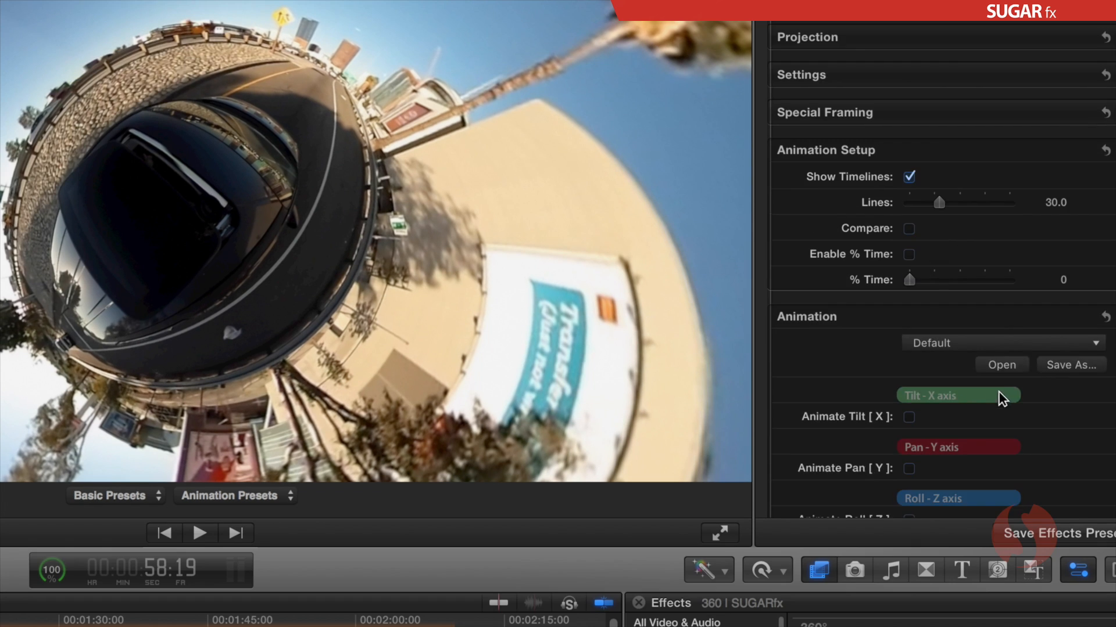
scroll("down", 3)
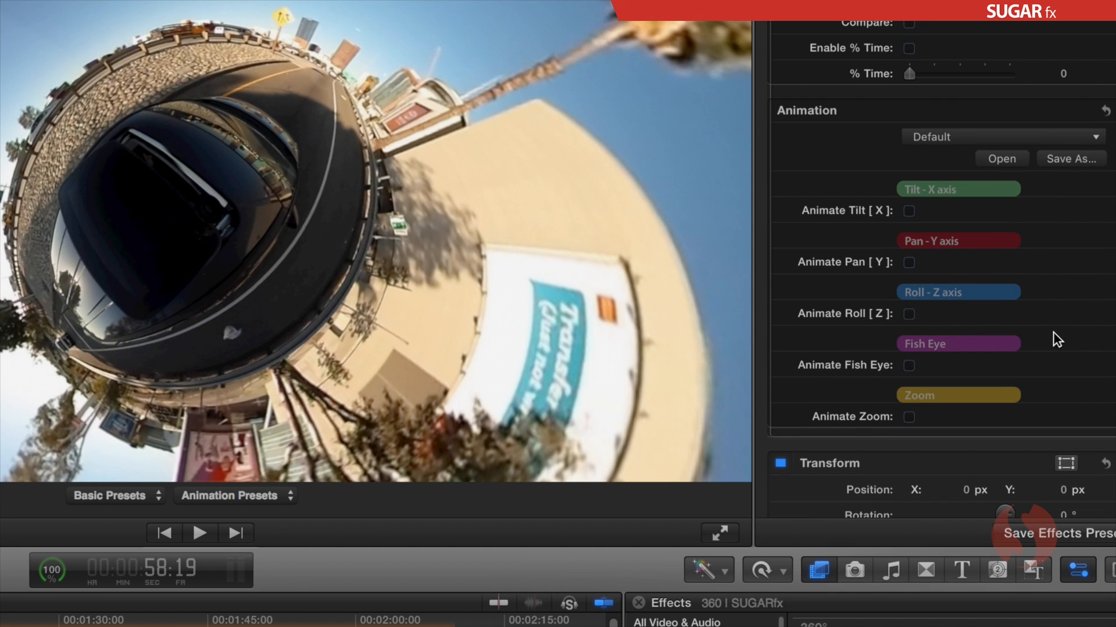
mouse_move(886, 356)
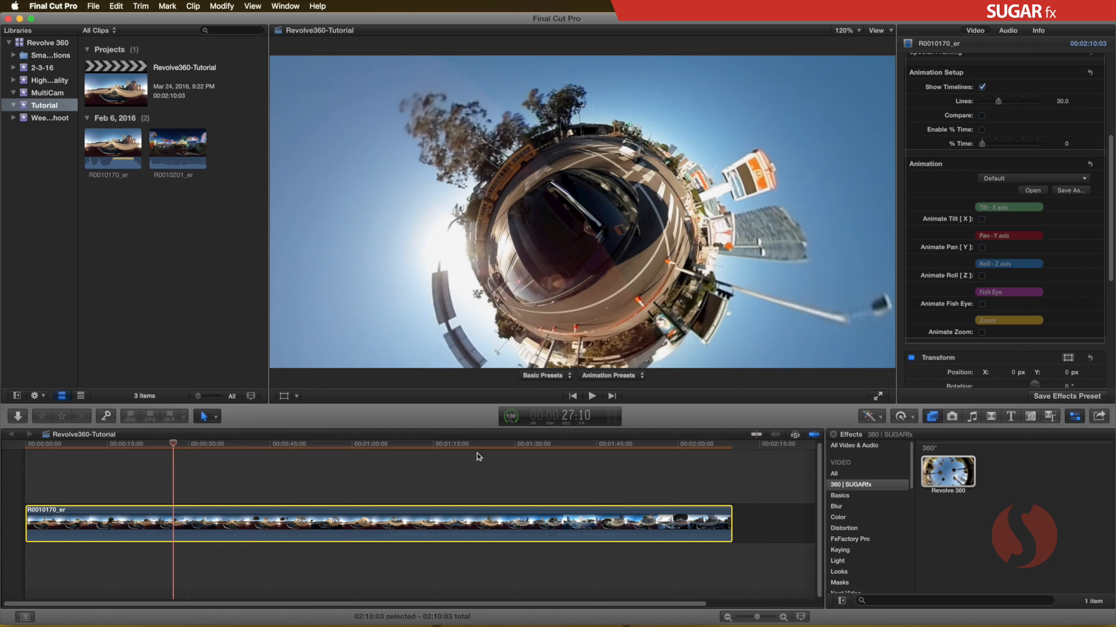
scroll("up", 3)
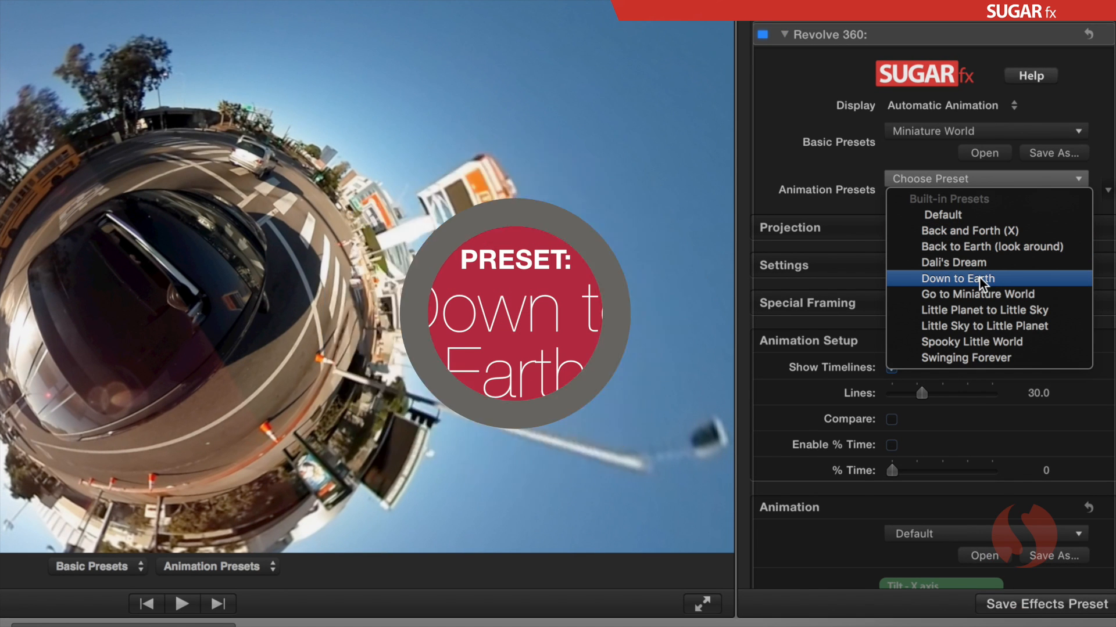
left_click(957, 278)
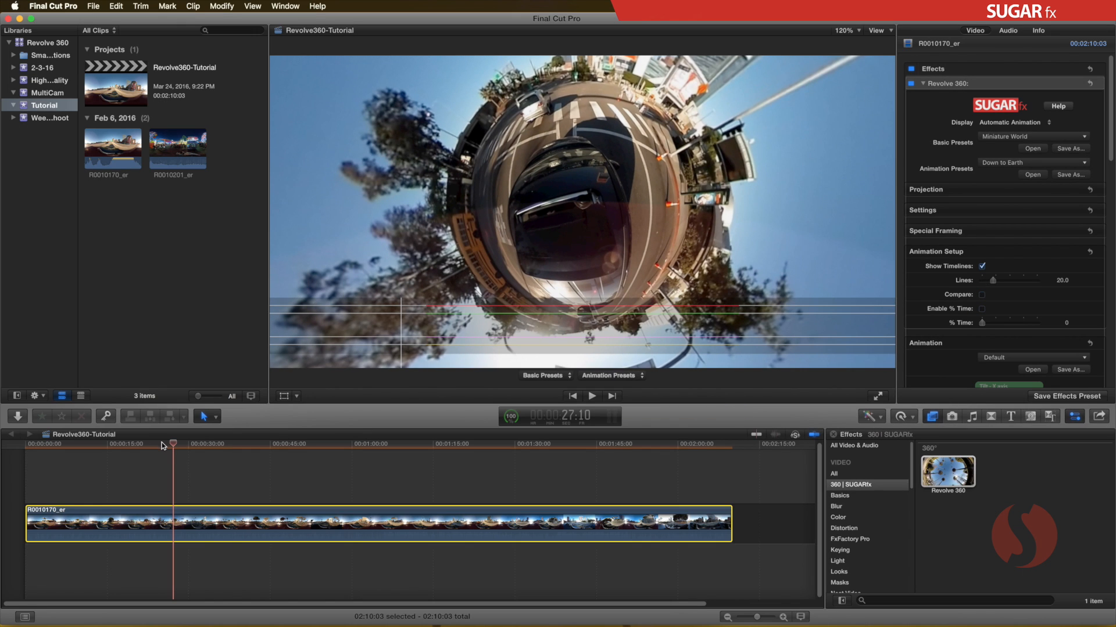
left_click(41, 444)
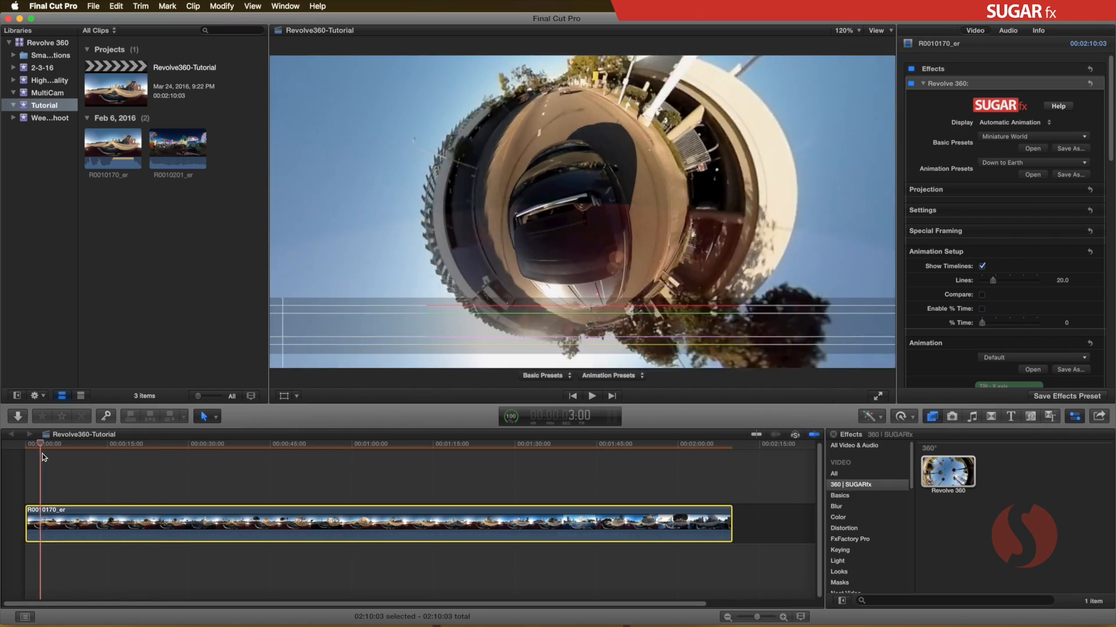
left_click(335, 444)
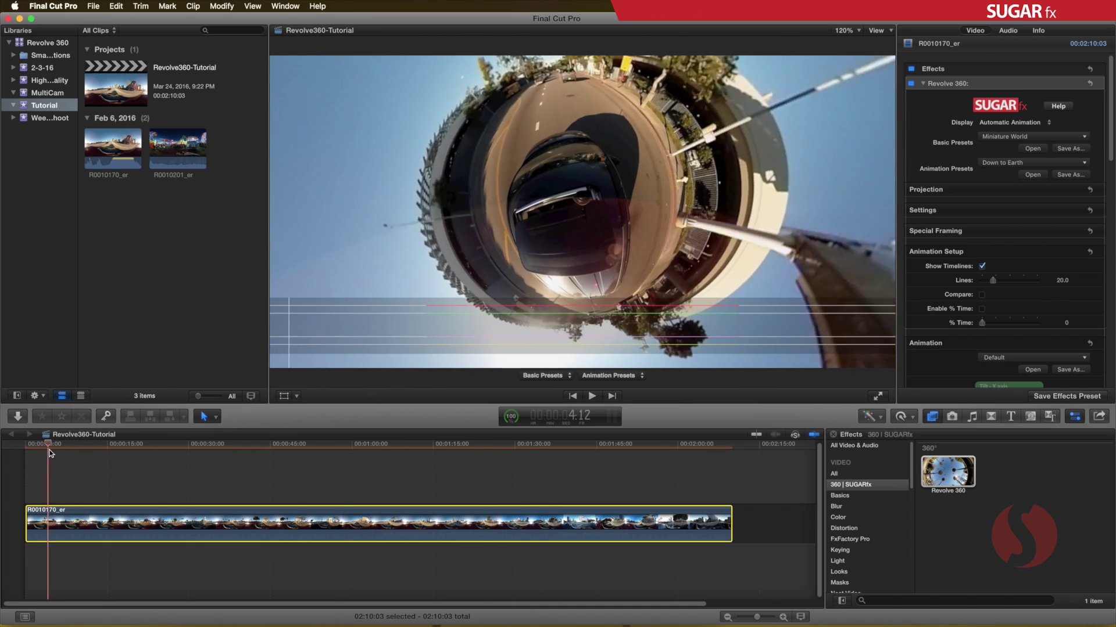
left_click(31, 444)
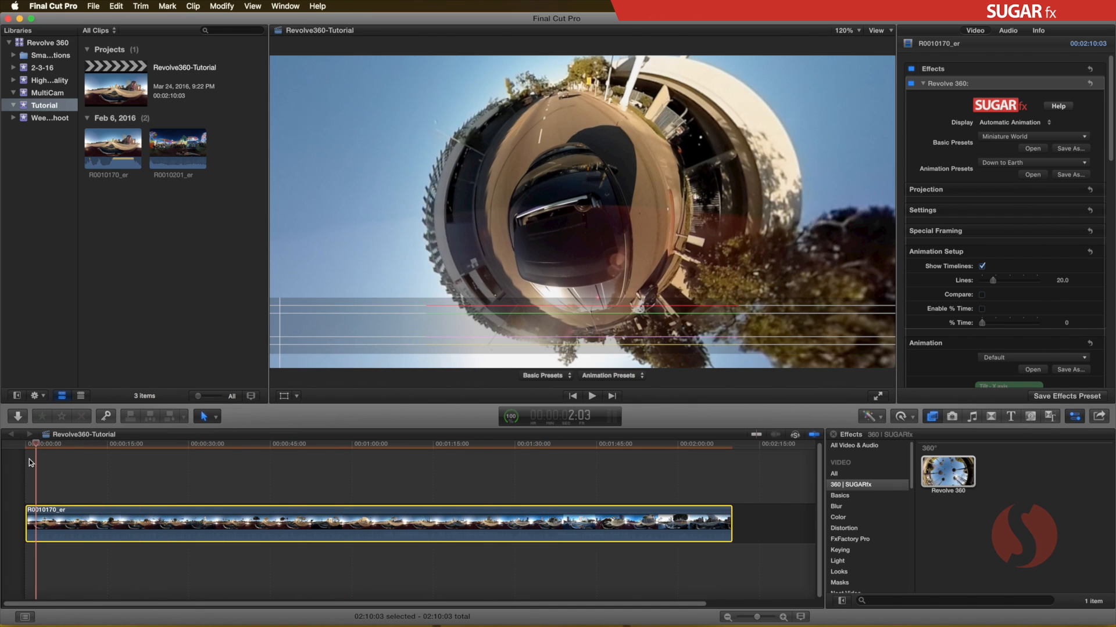
mouse_move(621, 352)
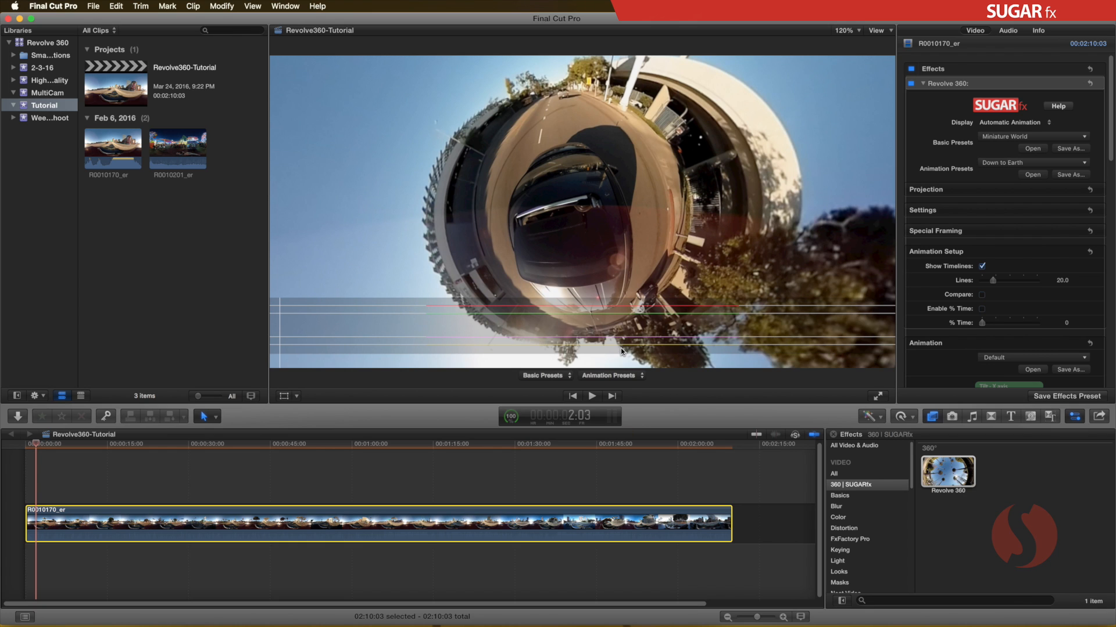
scroll("down", 3)
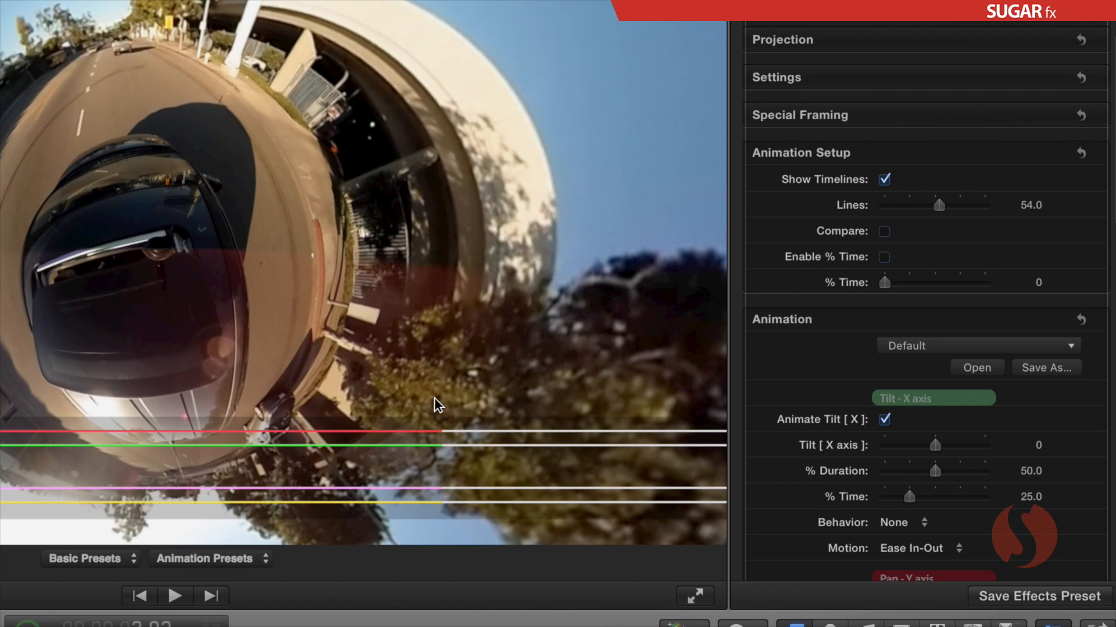
mouse_move(925, 209)
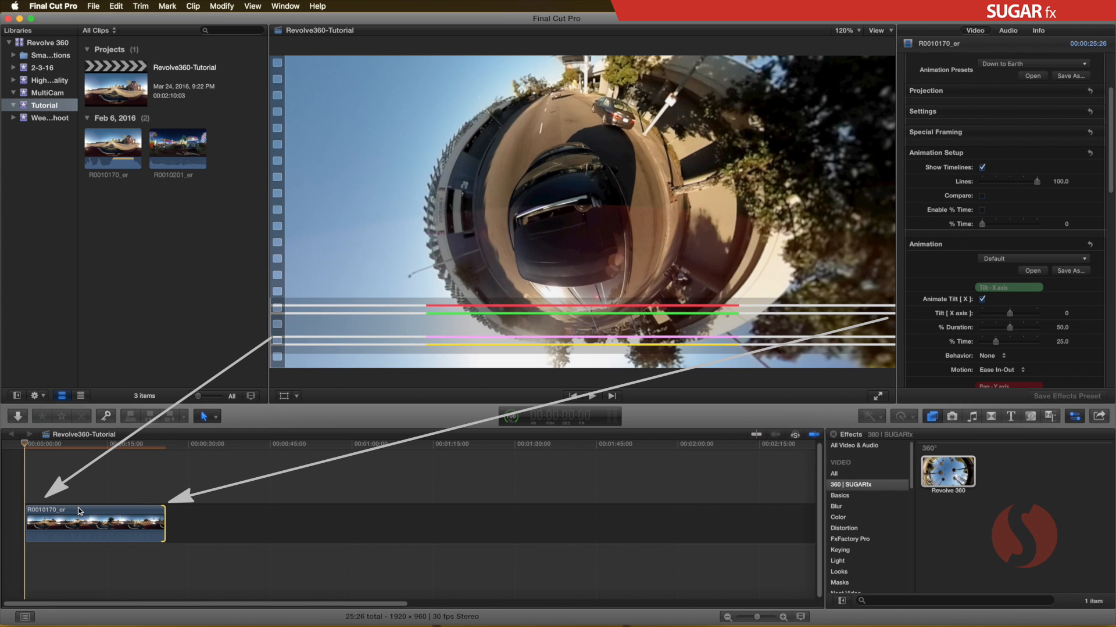
Extend the shortened clip back to its full 02:10:03 and move the playhead early.
left_click(93, 522)
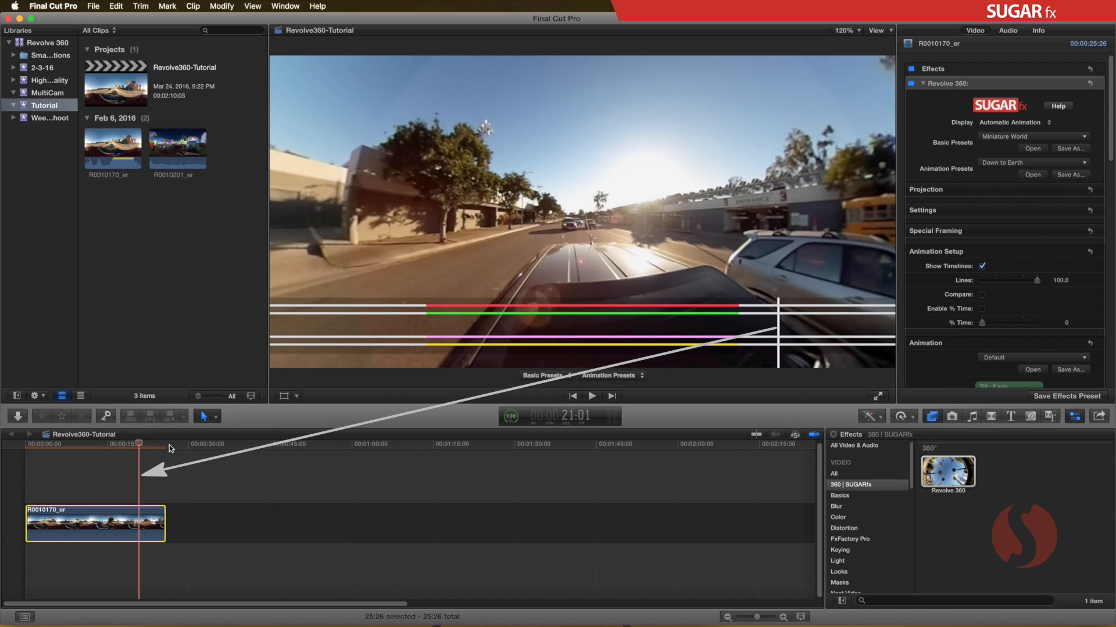
mouse_move(803, 280)
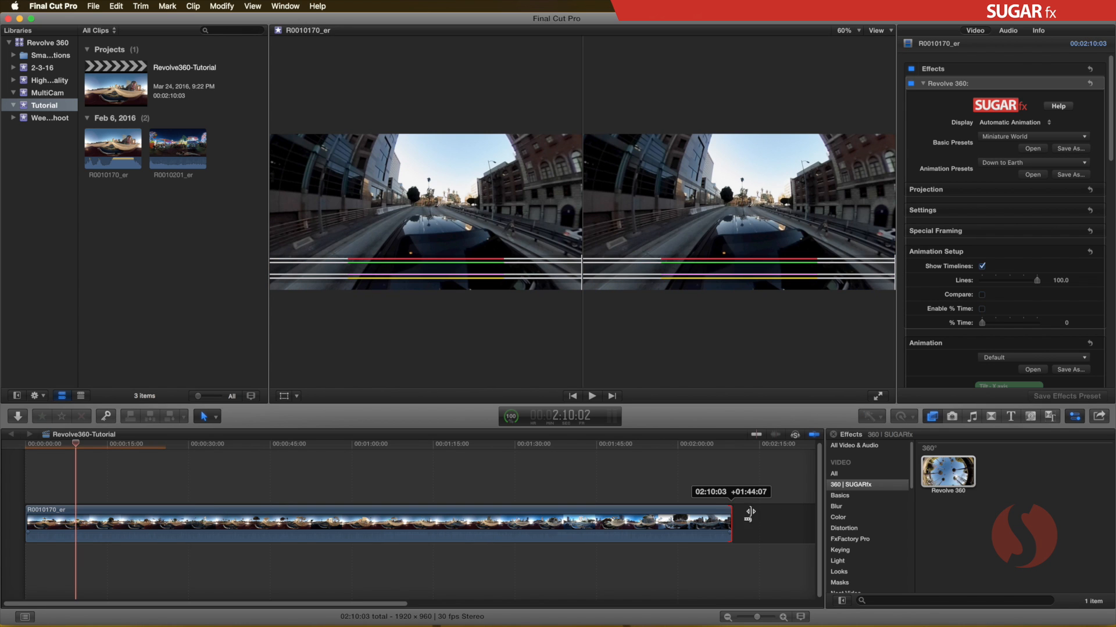
left_click(377, 523)
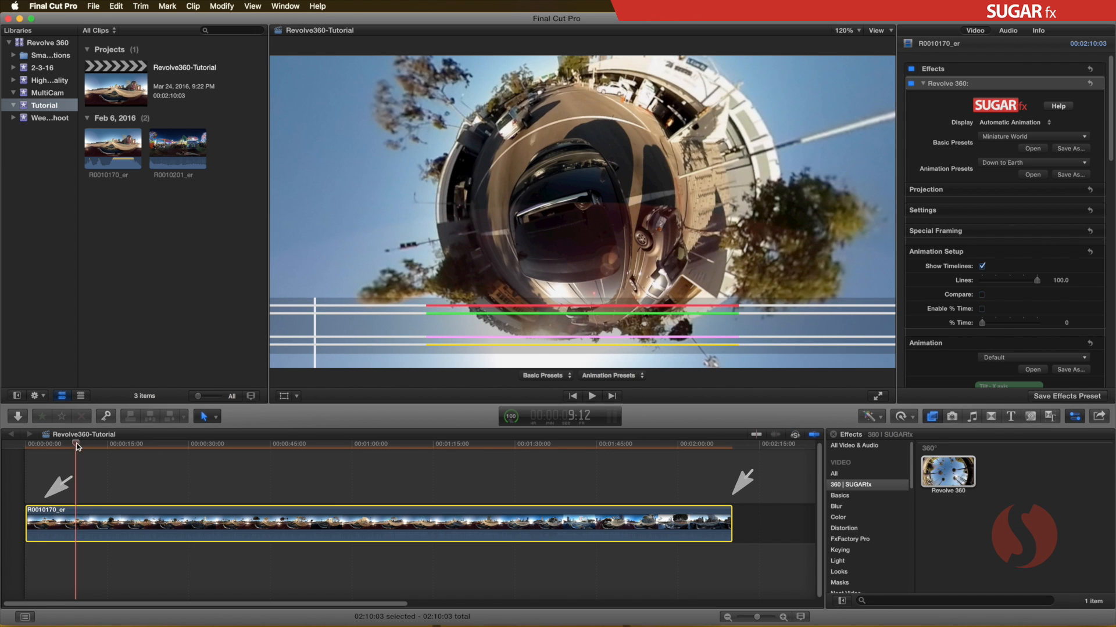
left_click(135, 443)
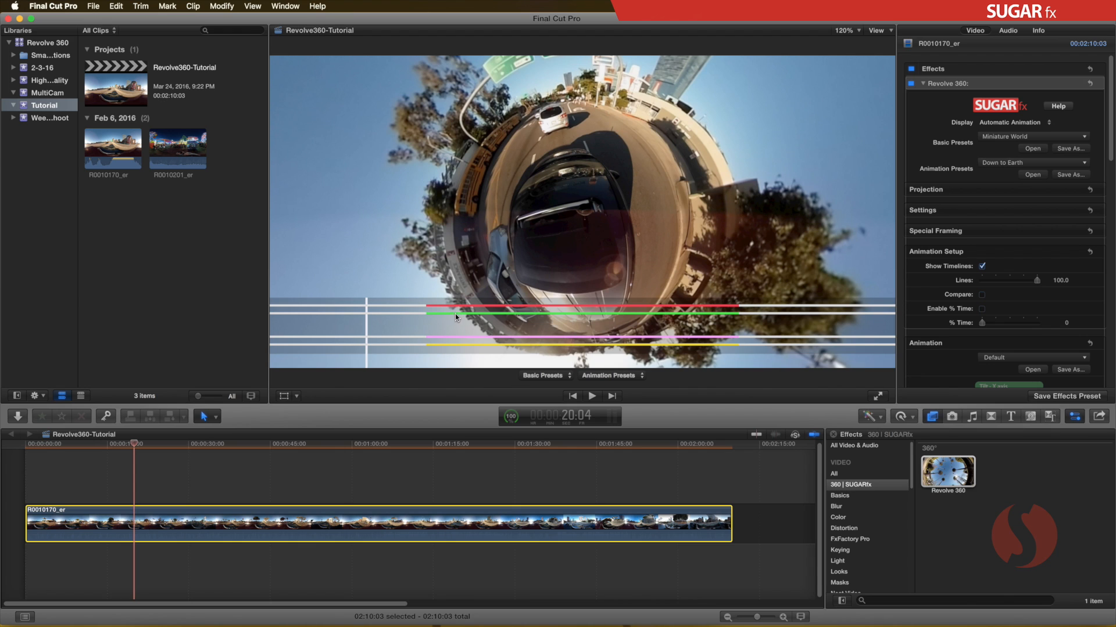
mouse_move(456, 349)
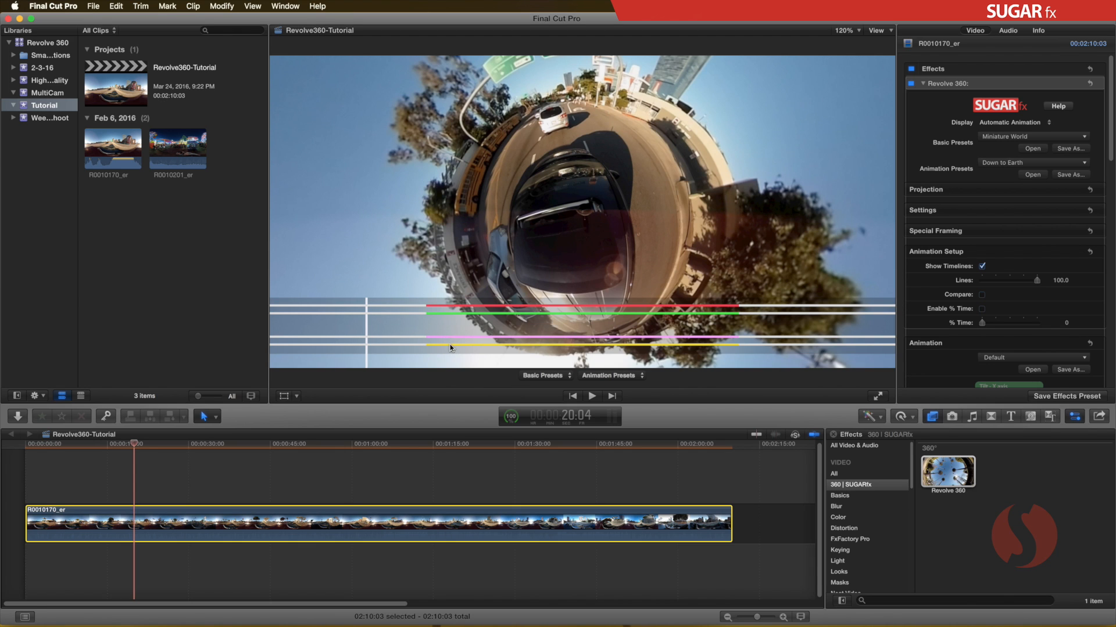
mouse_move(1108, 138)
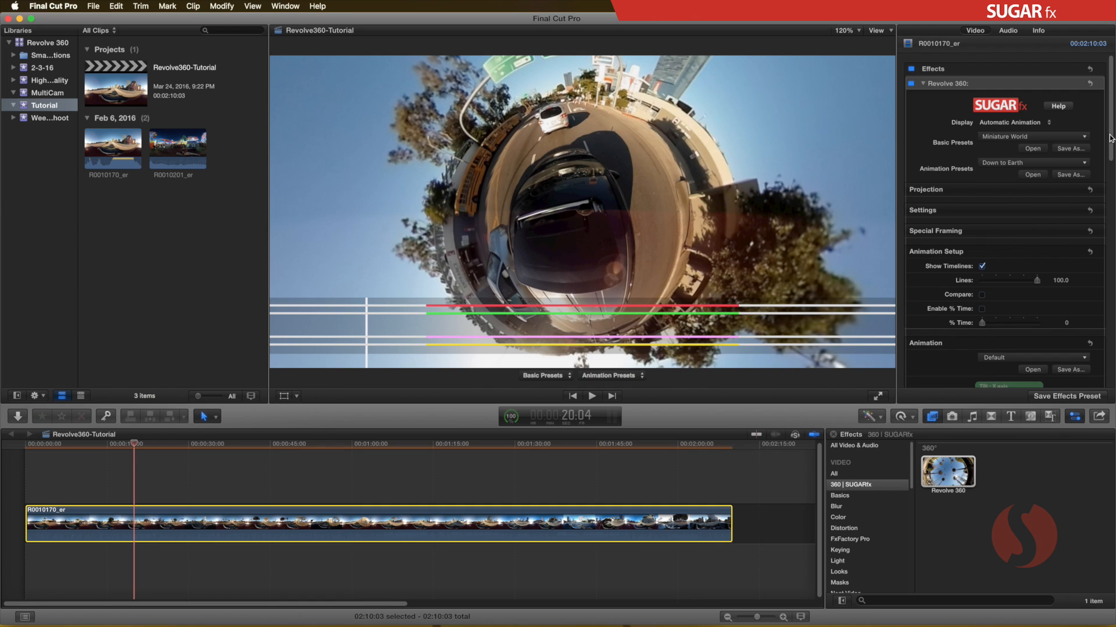
scroll("down", 3)
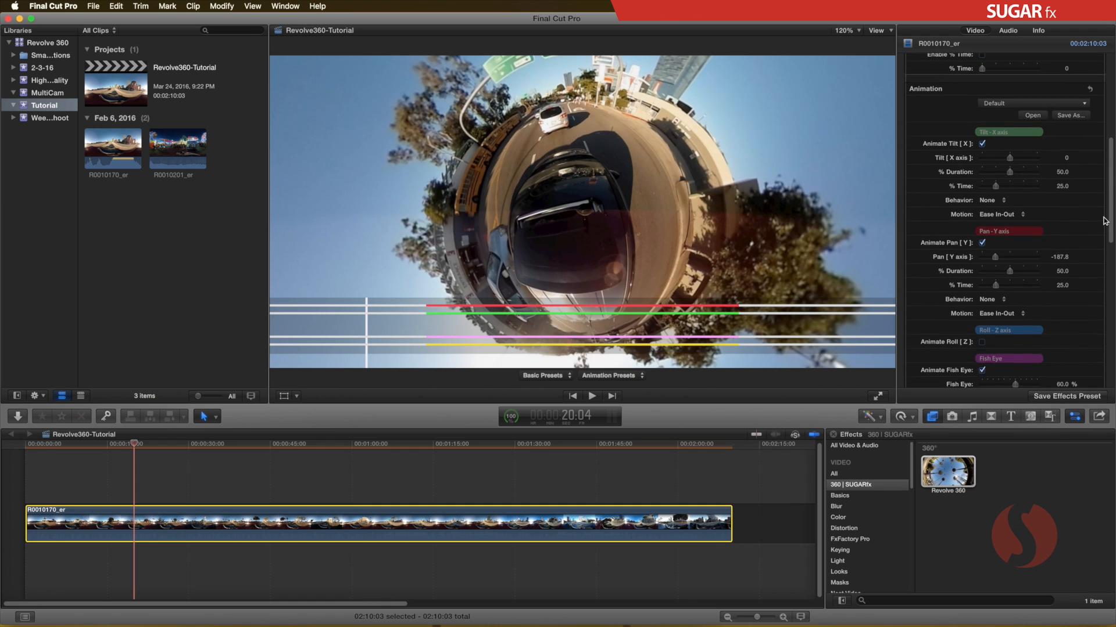
scroll("up", 3)
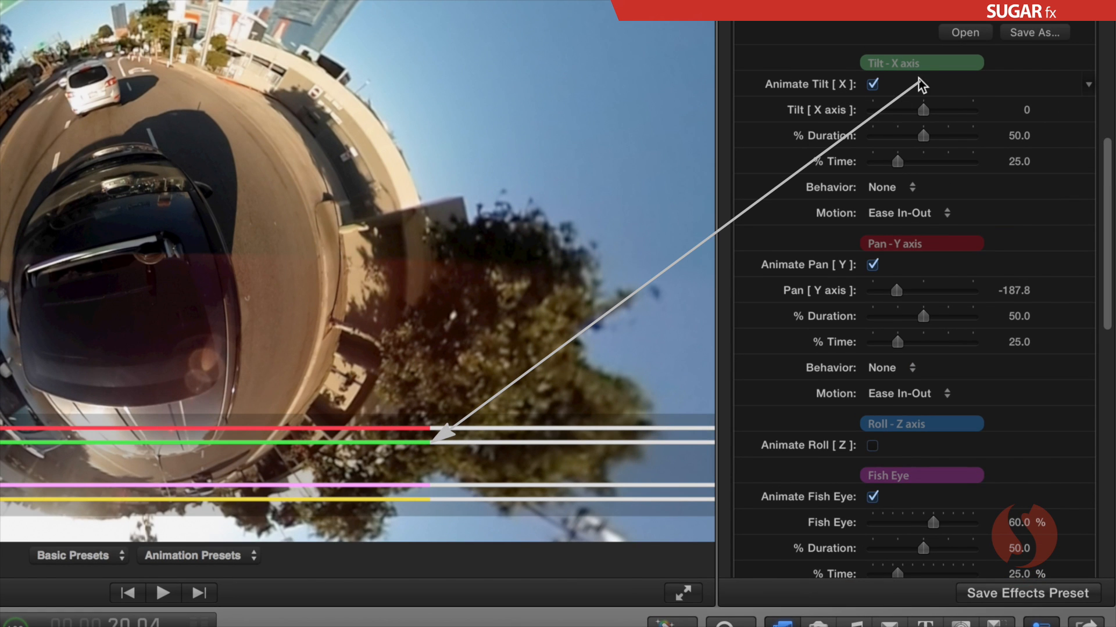
mouse_move(405, 453)
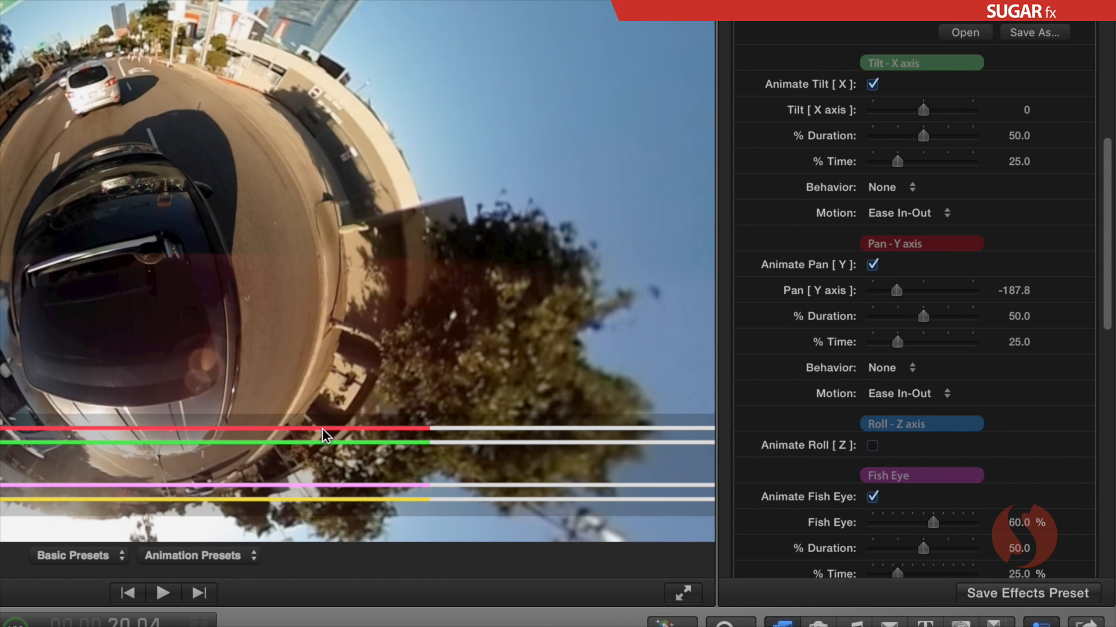
mouse_move(308, 450)
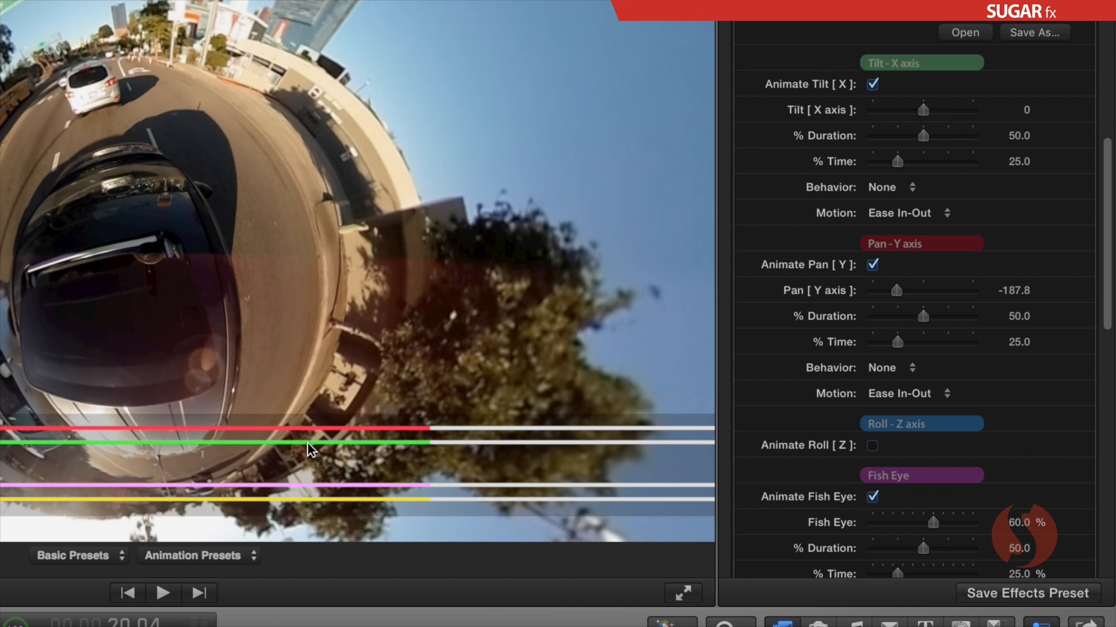
scroll("down", 3)
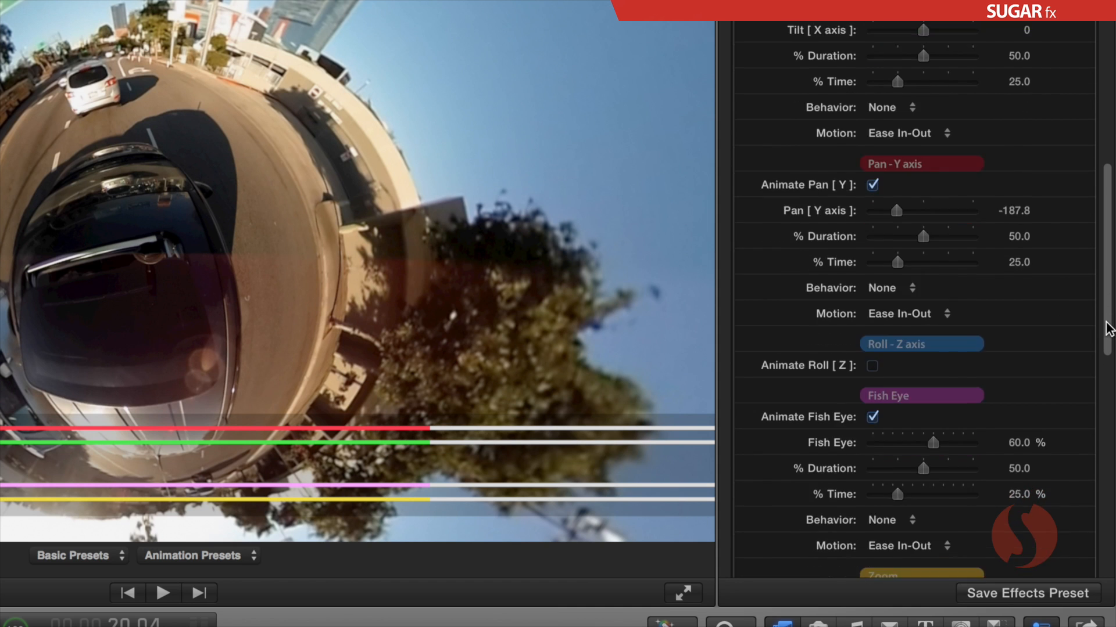
scroll("down", 3)
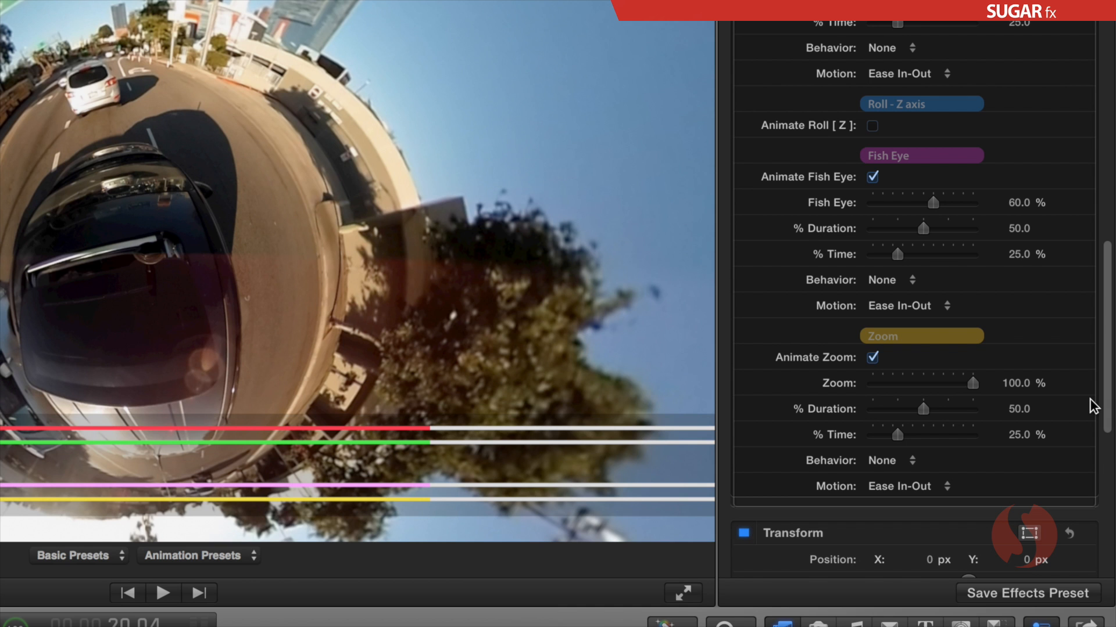
Show the Settings group: Tilt -49.0, Fish Eye 88.0, Zoom 20.0%.
scroll("up", 3)
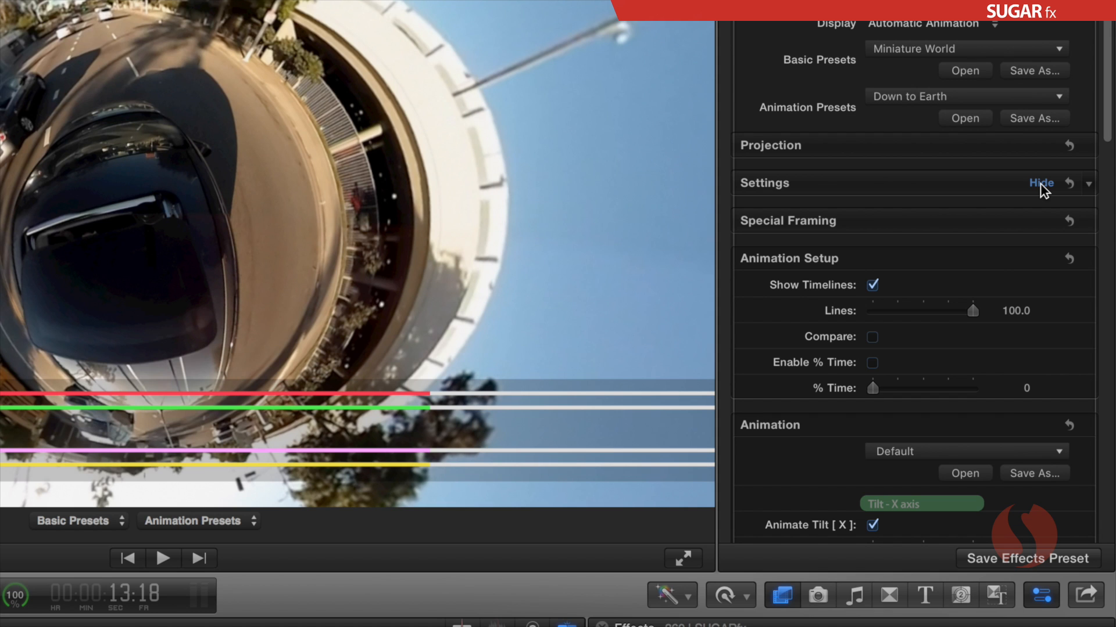
left_click(1040, 183)
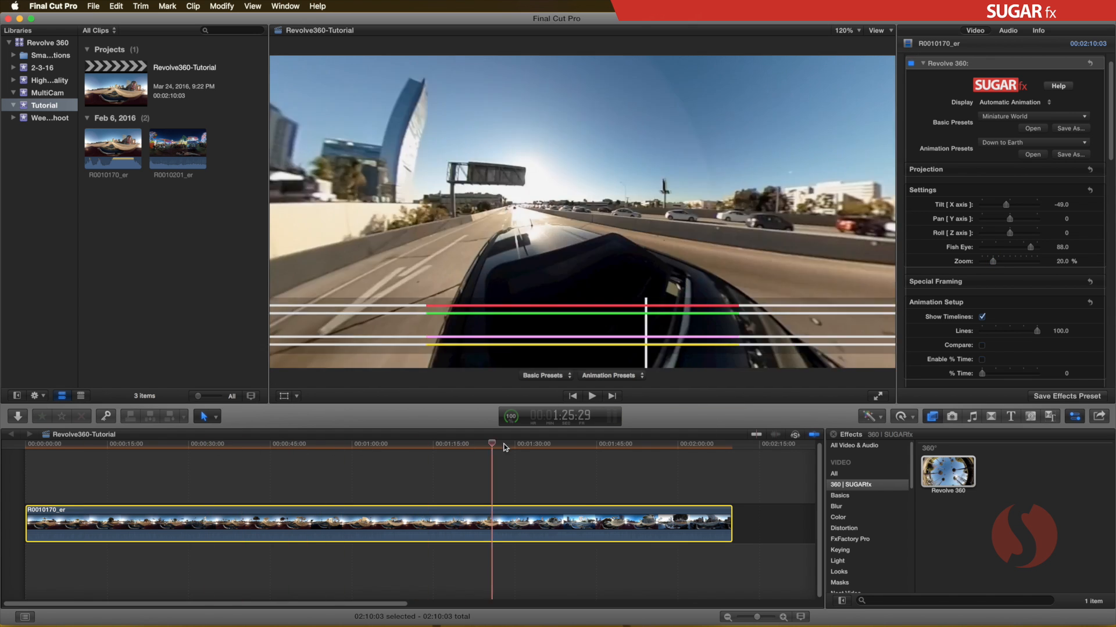
Move the playhead near the clip's end and uncheck Animate Roll [ Z ].
left_click(679, 443)
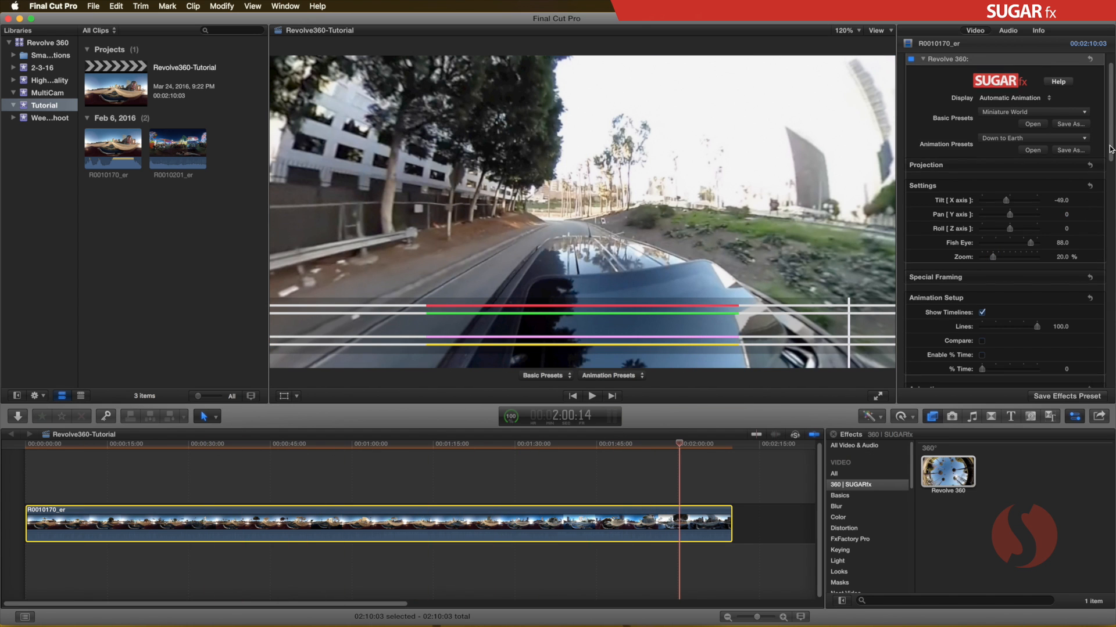
scroll("down", 3)
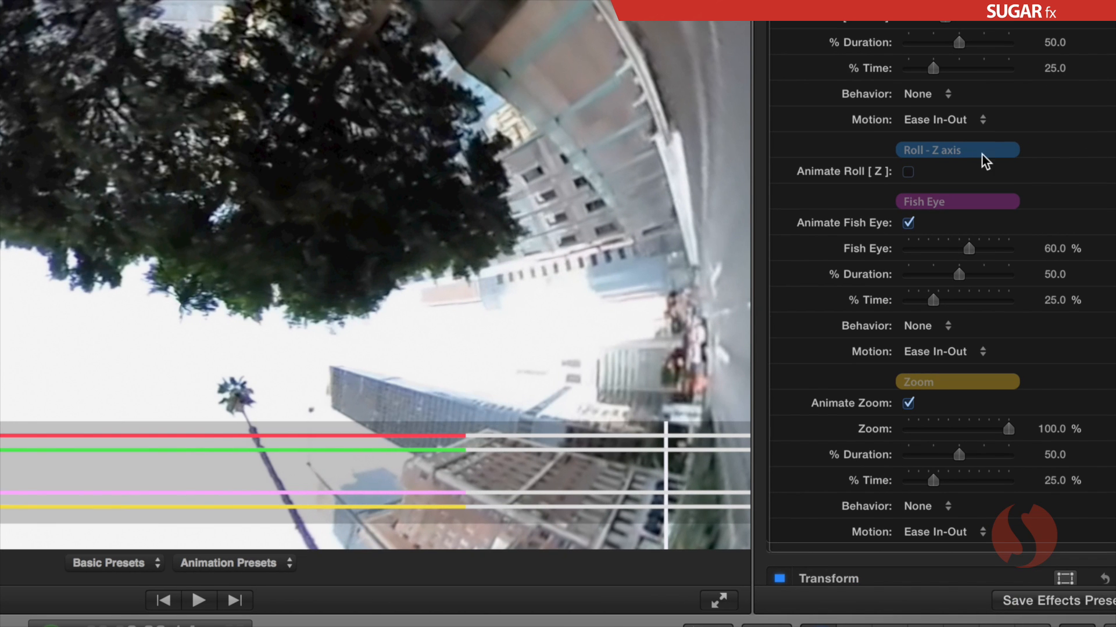
left_click(907, 172)
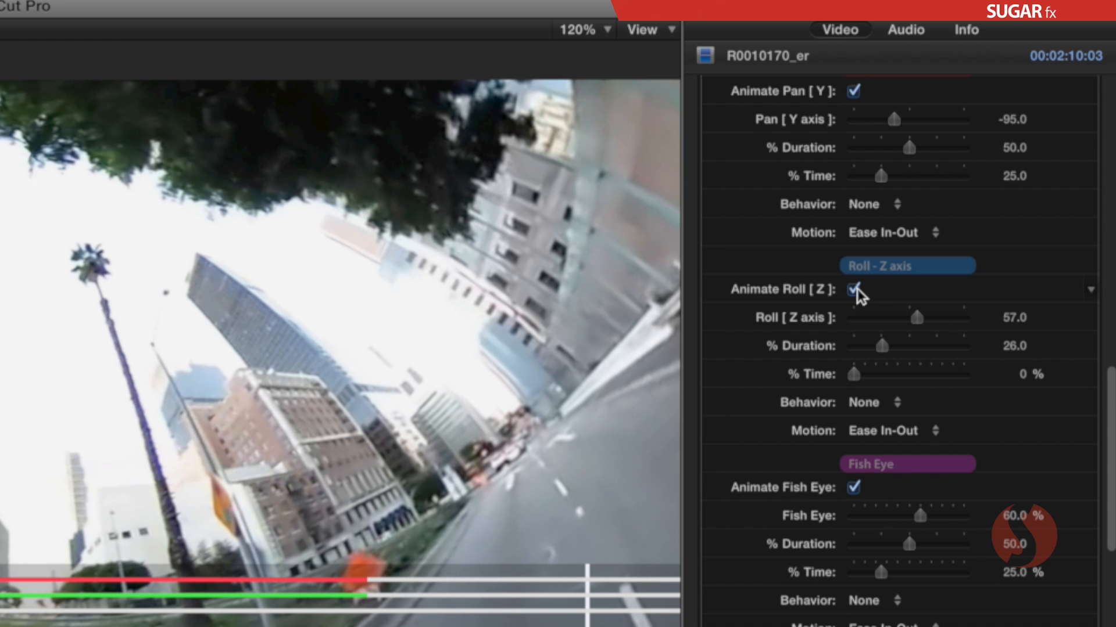
left_click(852, 289)
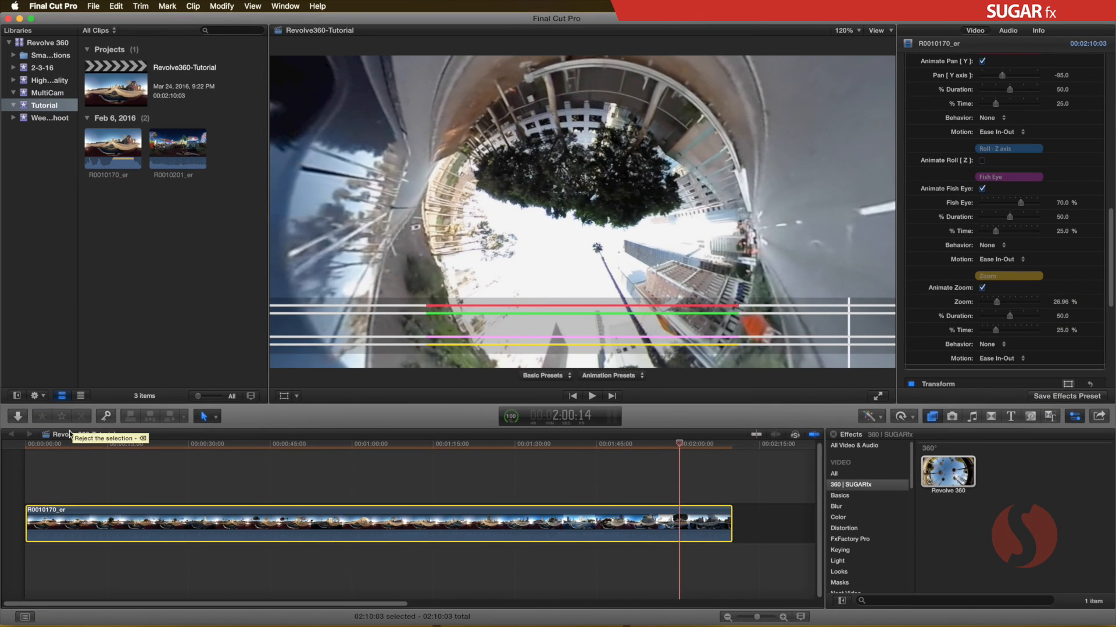
left_click(49, 444)
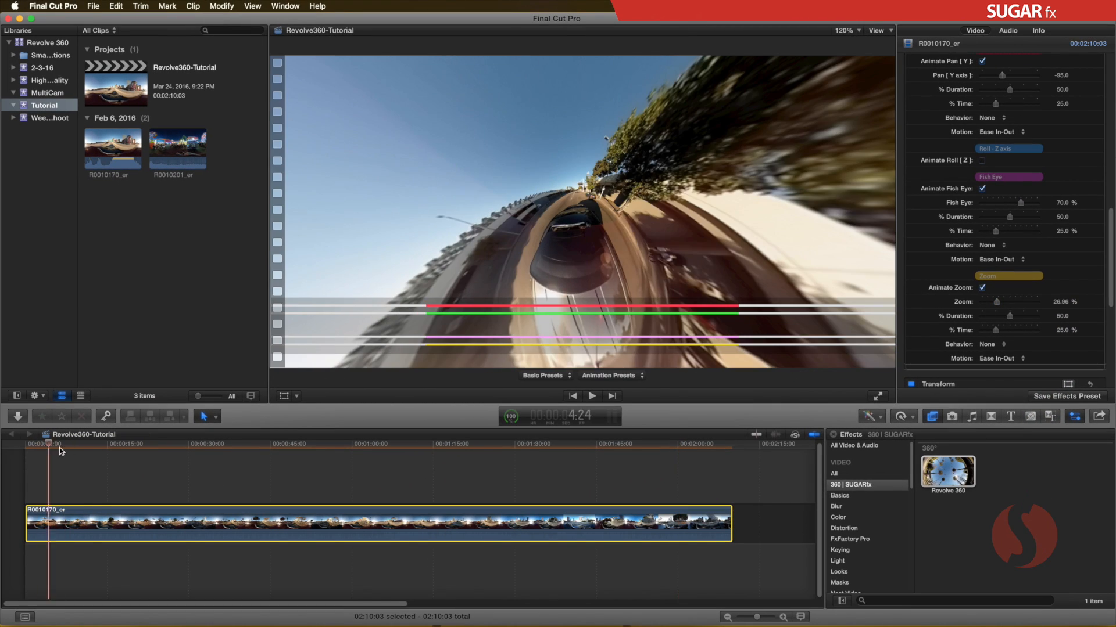
left_click(379, 443)
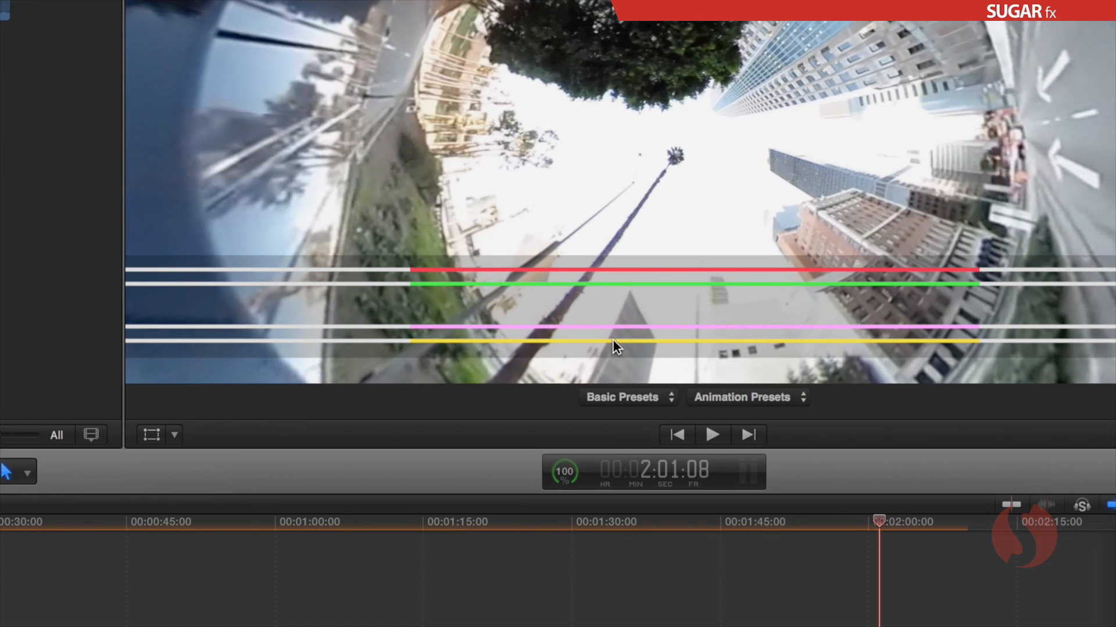
mouse_move(297, 279)
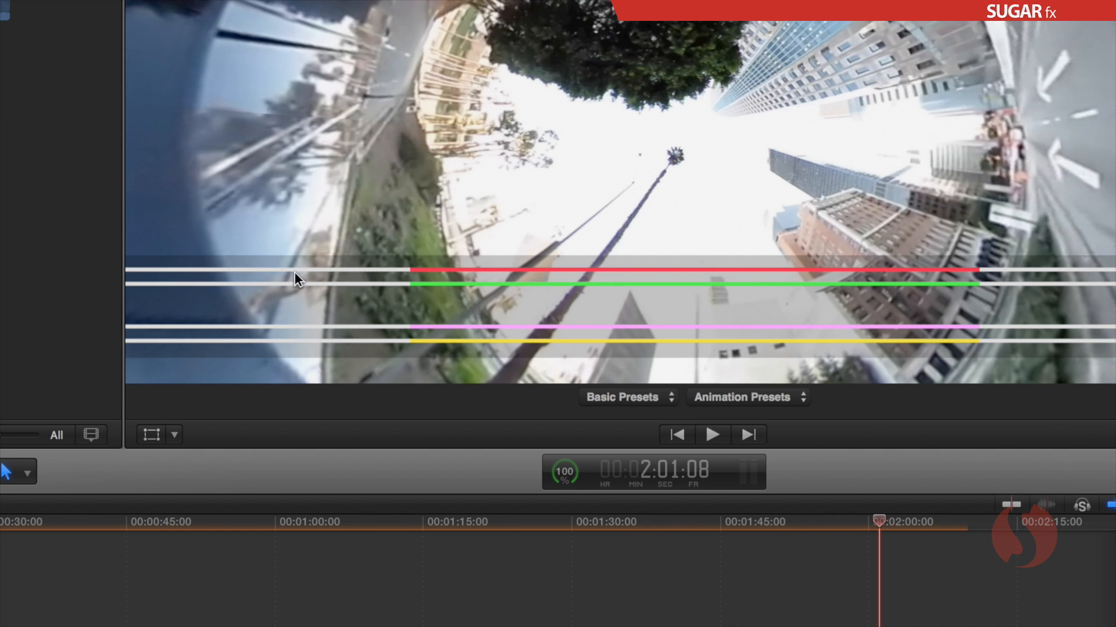
mouse_move(526, 275)
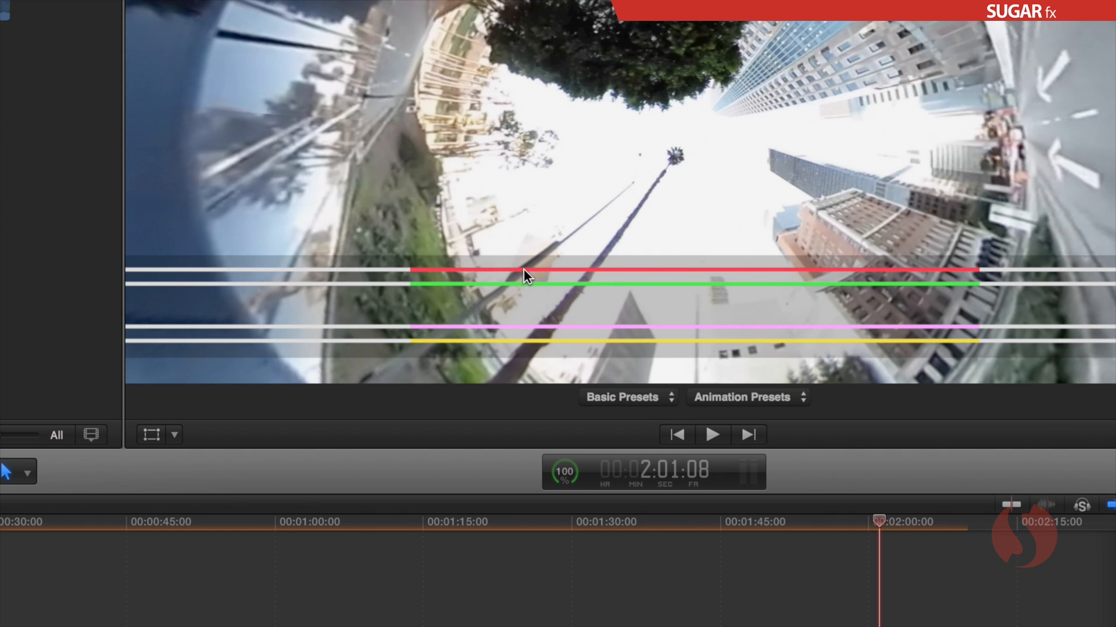
mouse_move(429, 276)
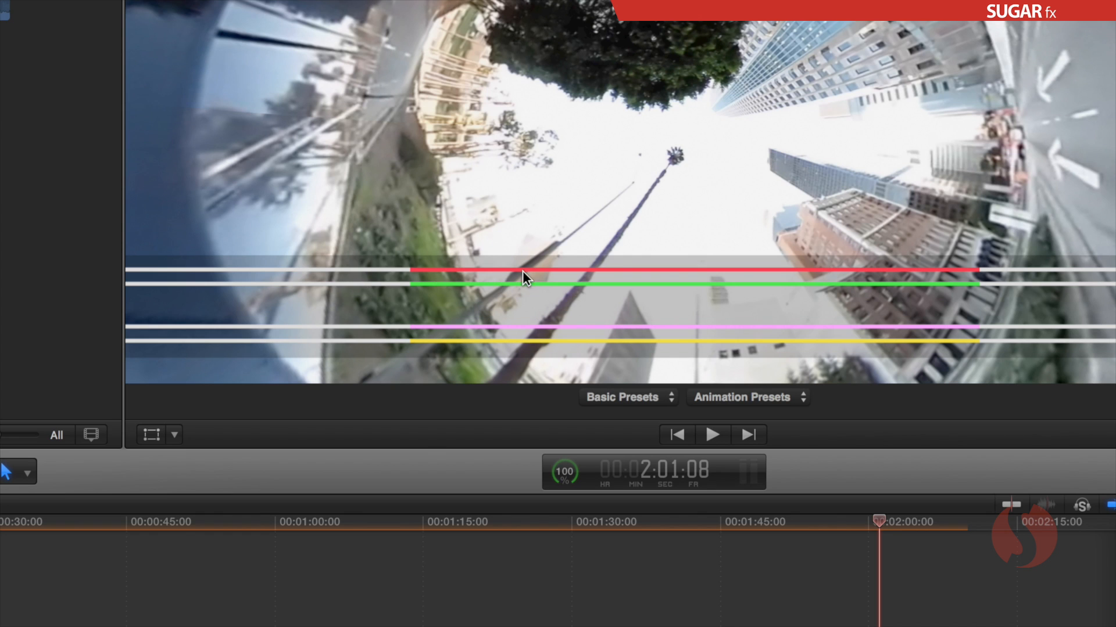
mouse_move(412, 278)
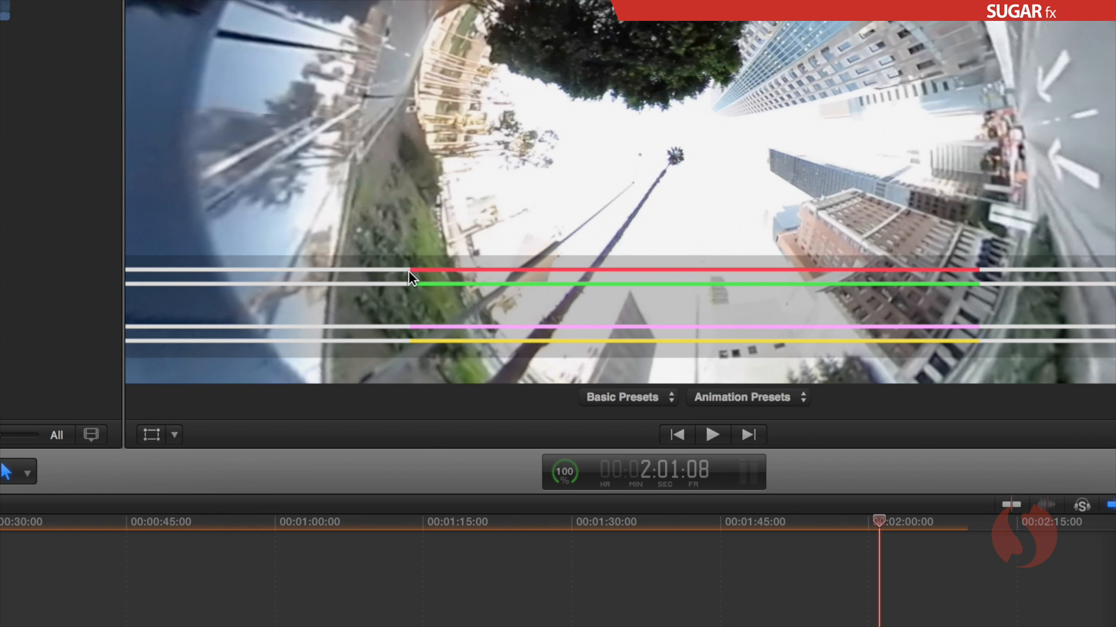
mouse_move(913, 279)
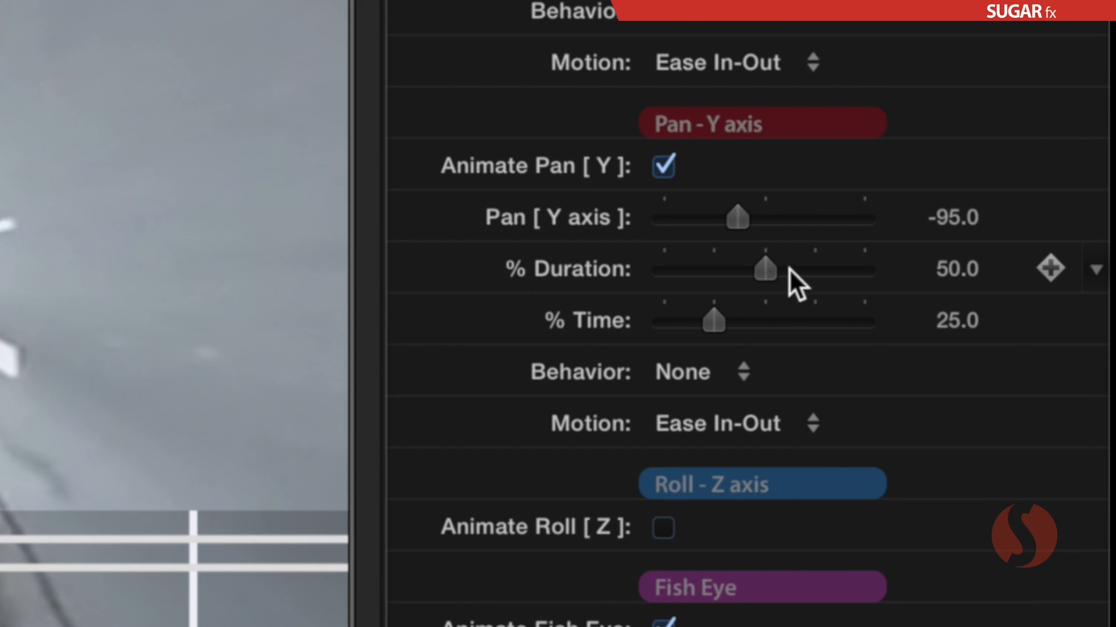
Set the Pan - Y axis animation's % Time to 0.
left_click(956, 269)
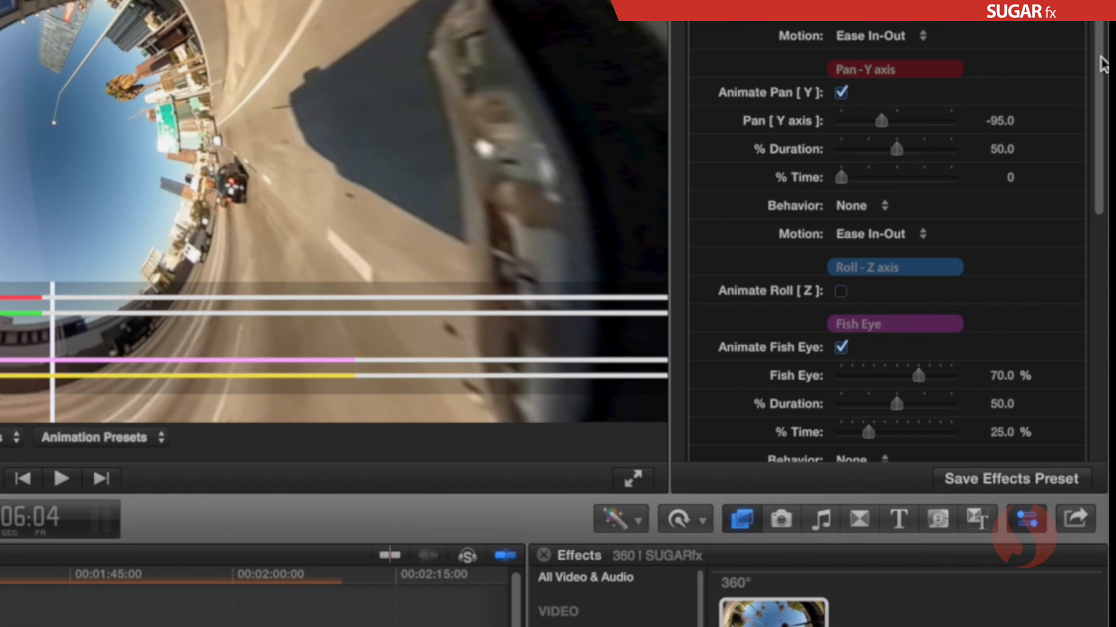
Scroll to the Fish Eye and Zoom timing and preview the animation at four timeline points.
scroll("down", 3)
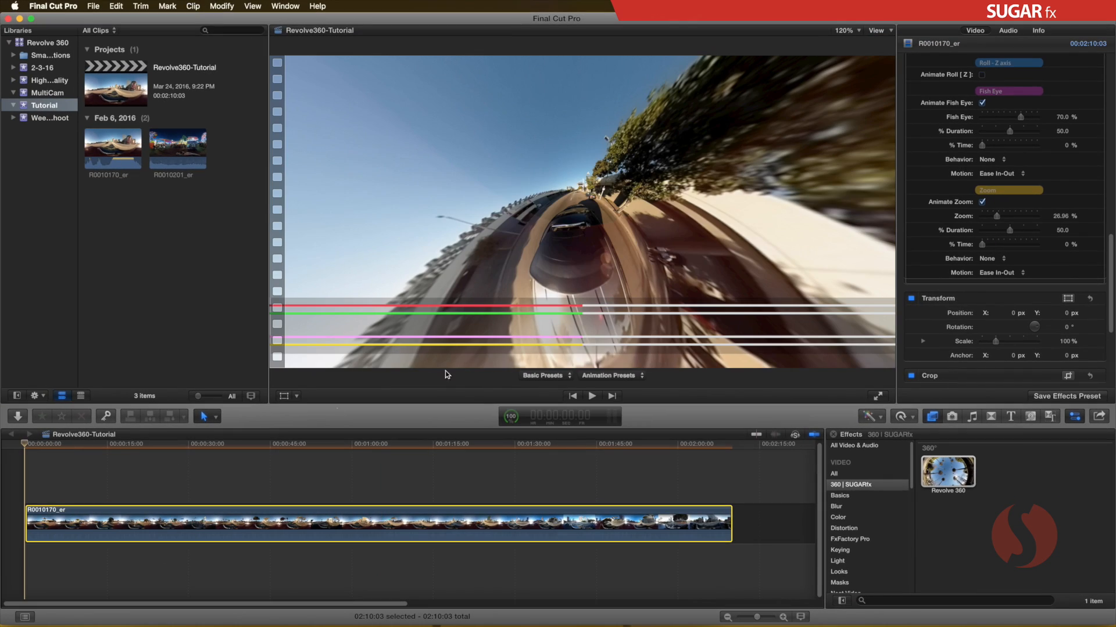
left_click(88, 444)
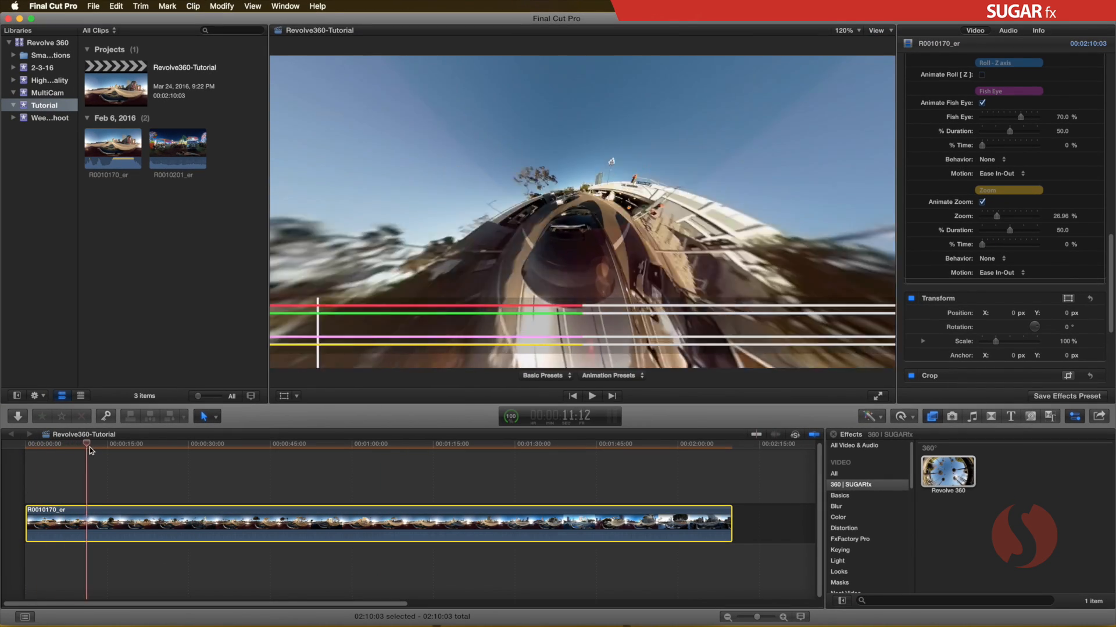
left_click(280, 444)
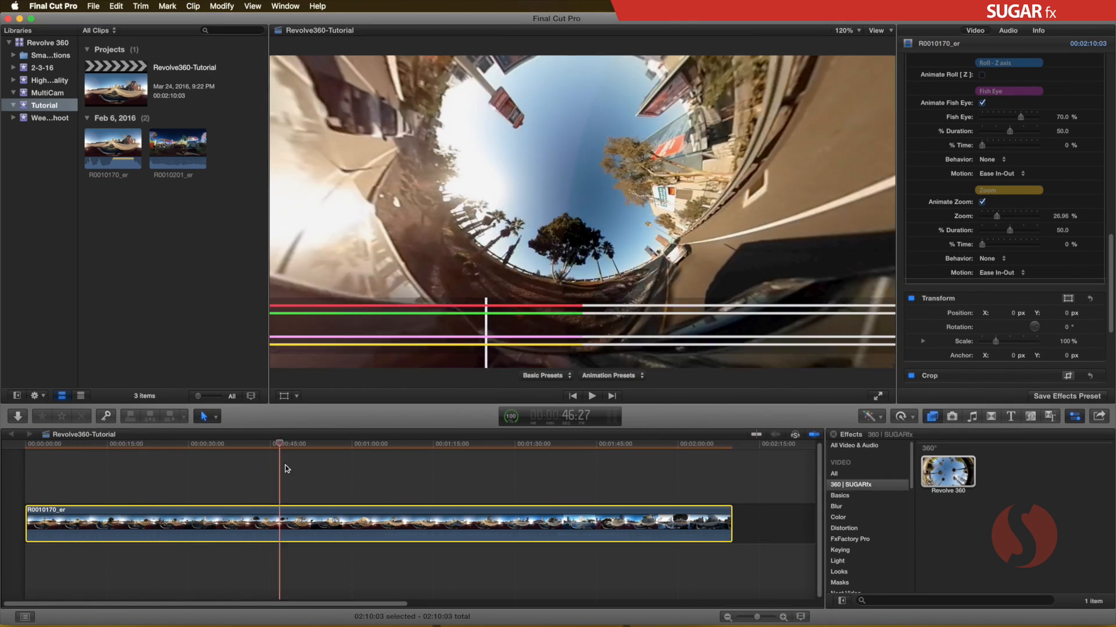
left_click(416, 443)
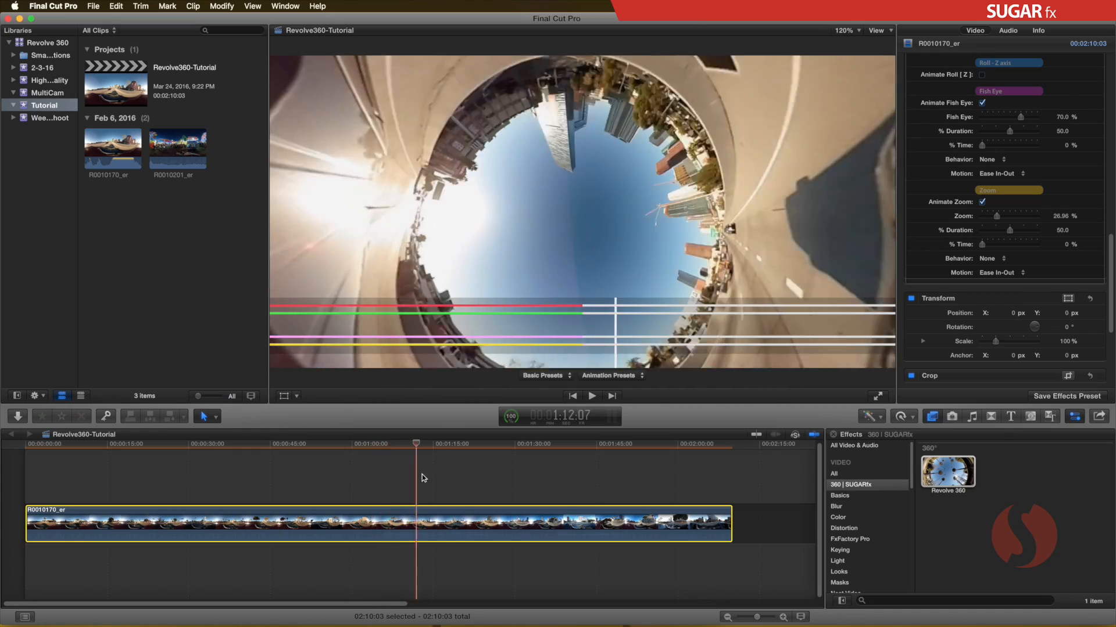
left_click(650, 443)
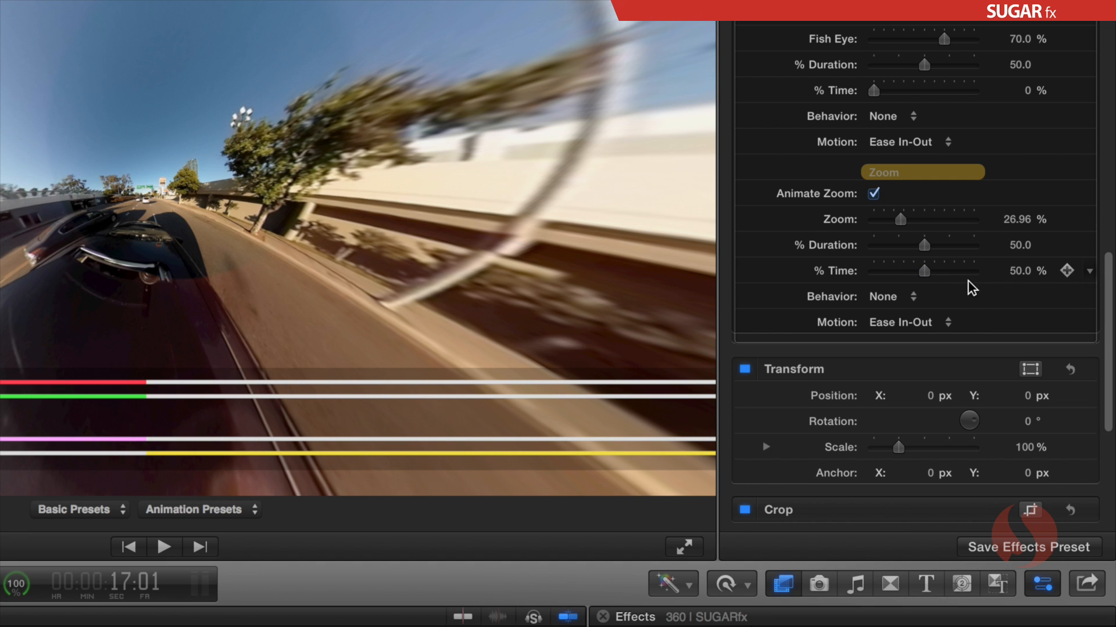
Scroll up through the Animation section toward the Zoom, Fish Eye, Pan and Tilt % Time fields.
scroll("up", 3)
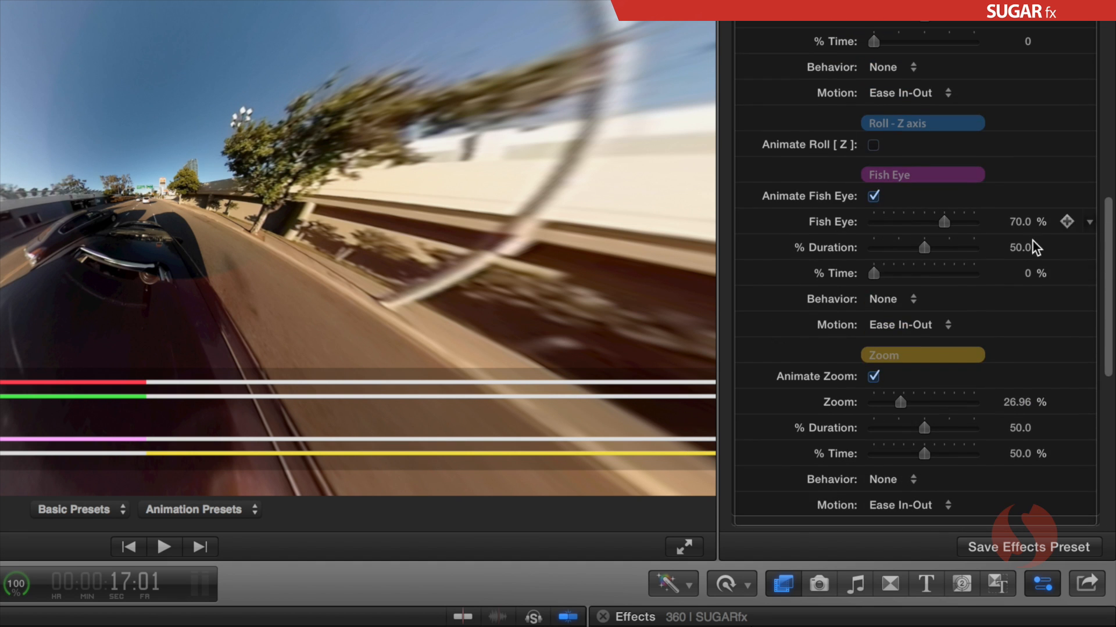
scroll("up", 3)
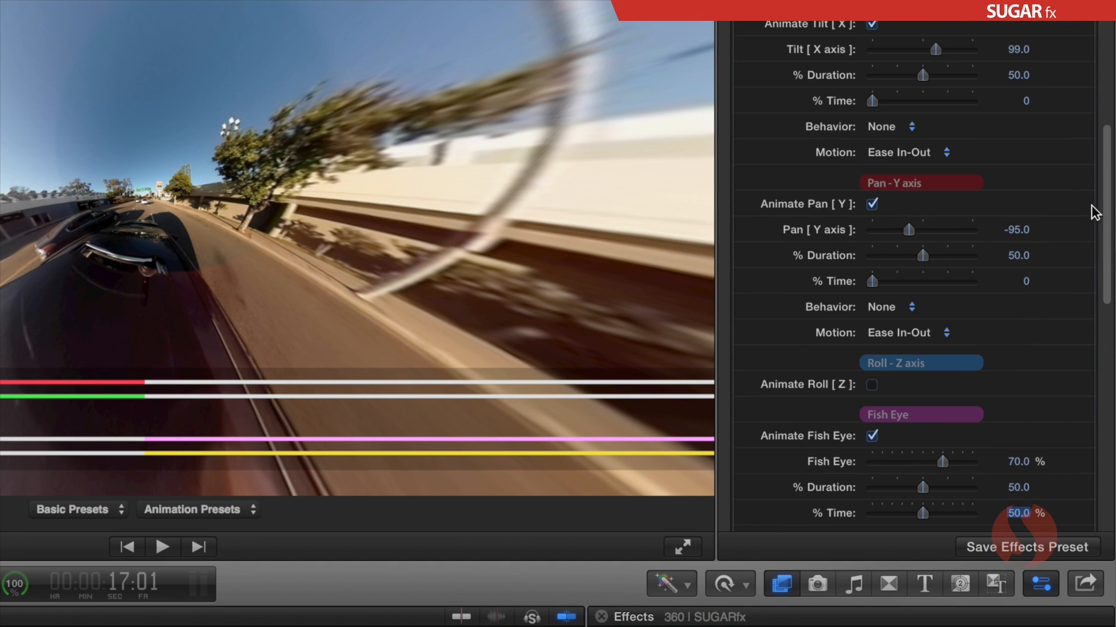
scroll("up", 3)
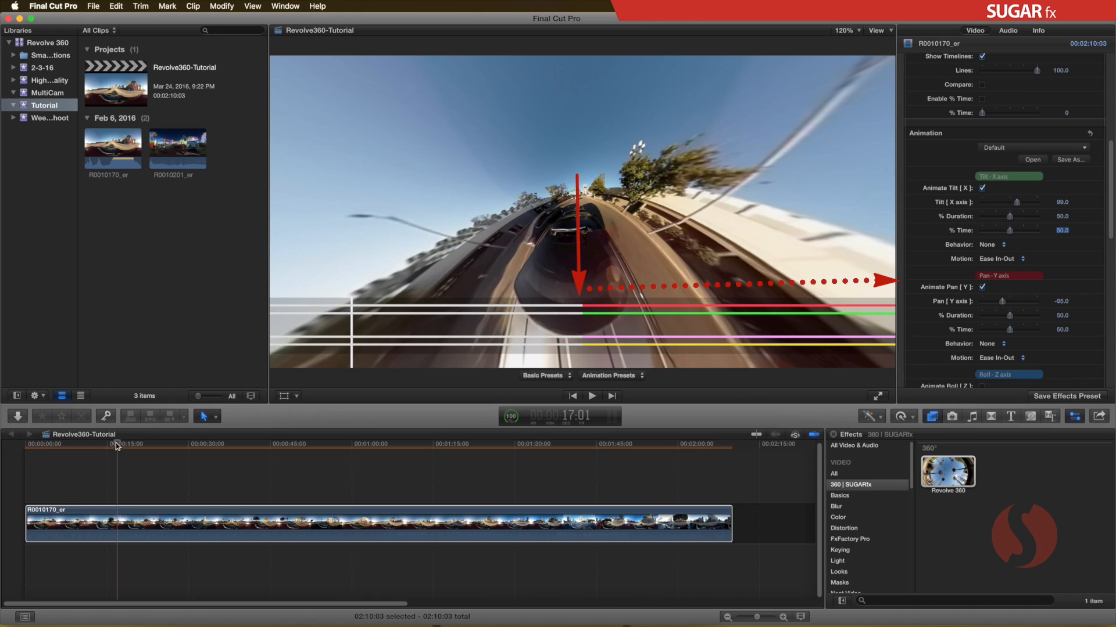
left_click(338, 443)
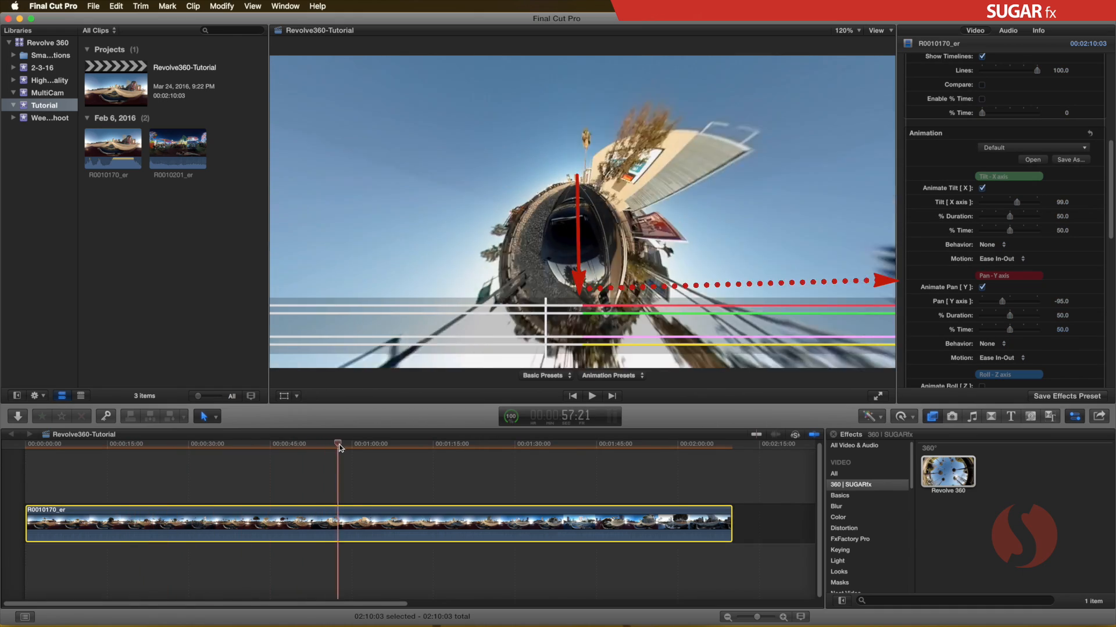
left_click(146, 444)
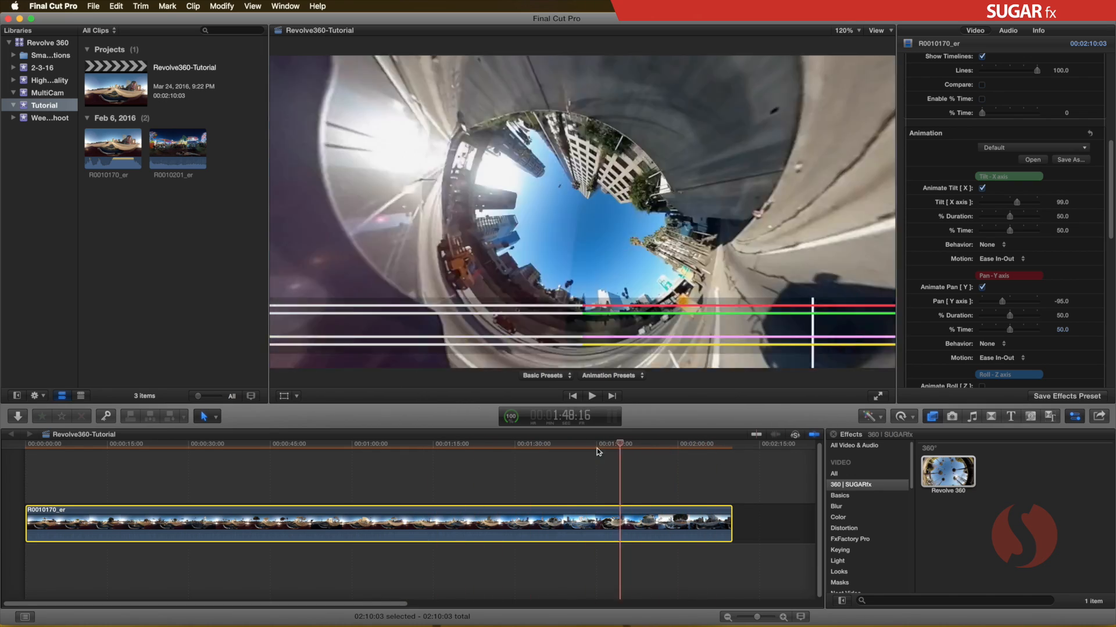
left_click(127, 443)
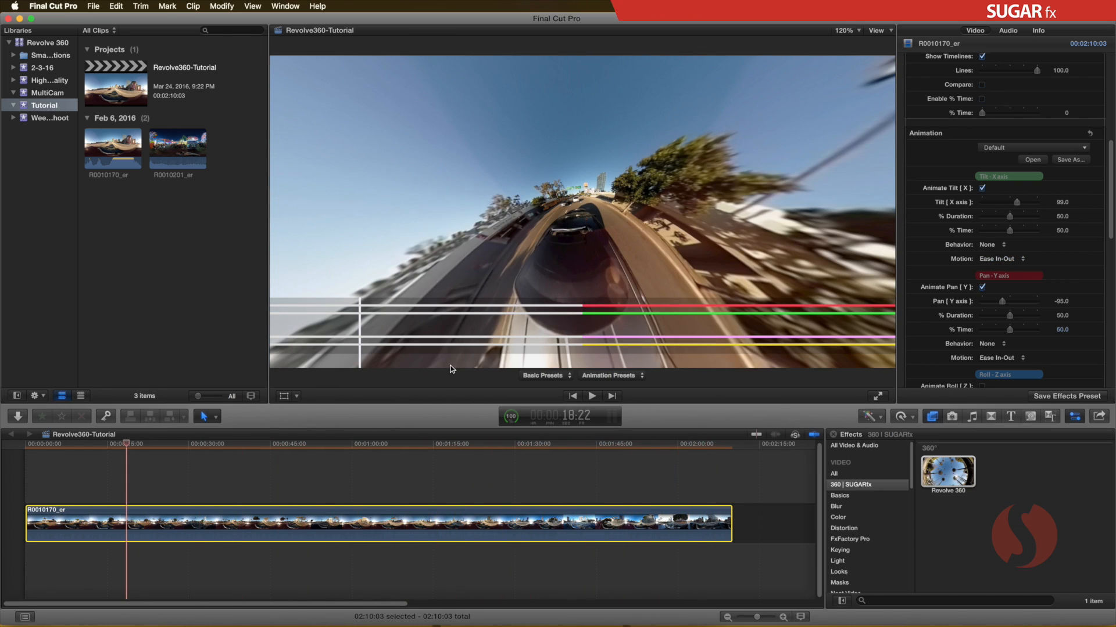